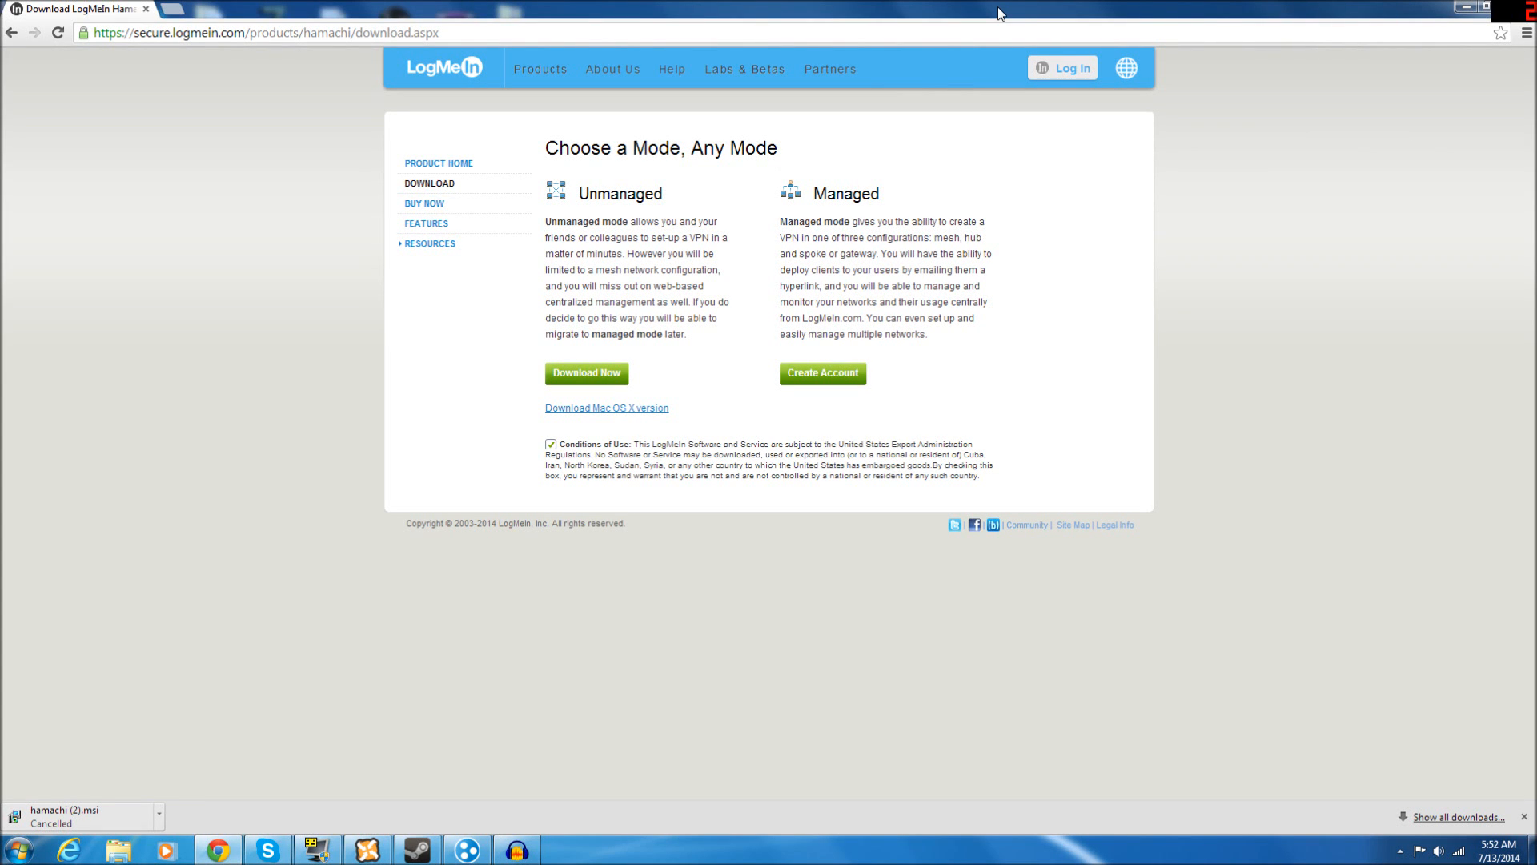
pyautogui.moveTo(262, 261)
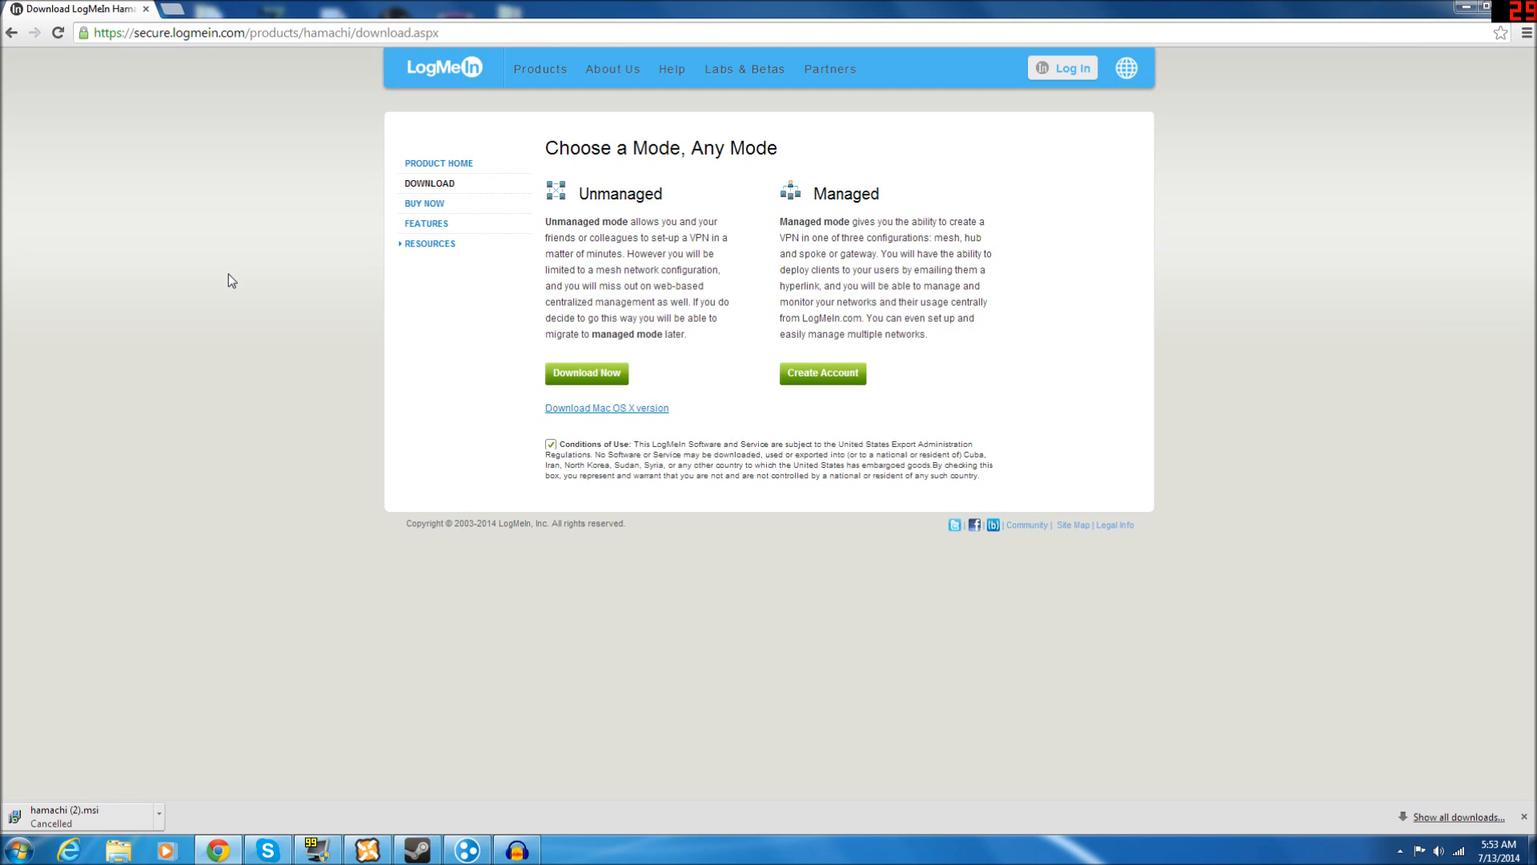
pyautogui.moveTo(296, 197)
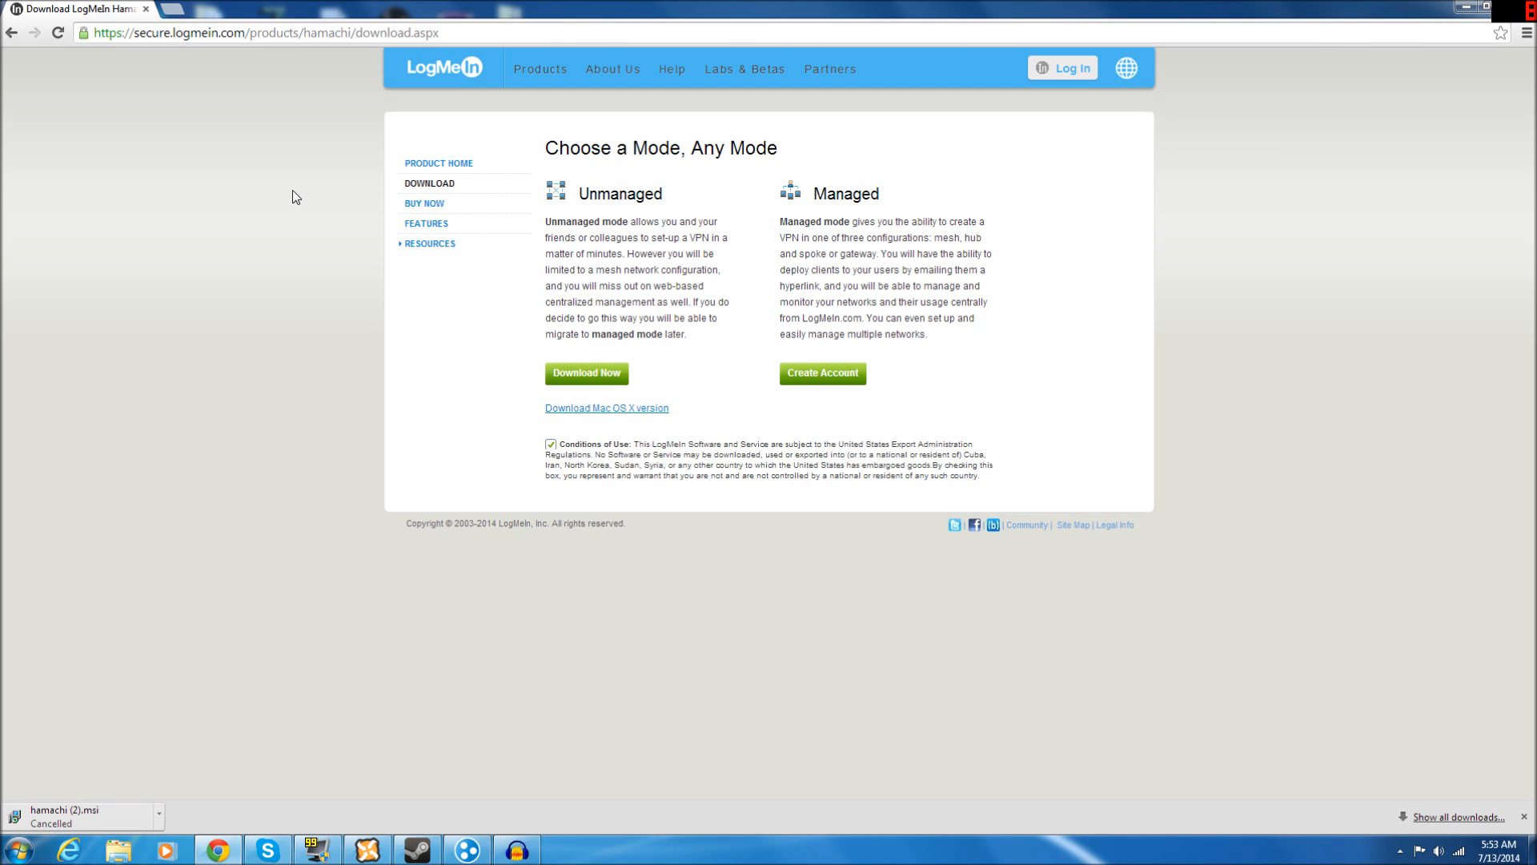
# Step: Select the browser page address, then bring up LogMeIn Hamachi
pyautogui.click(265, 32)
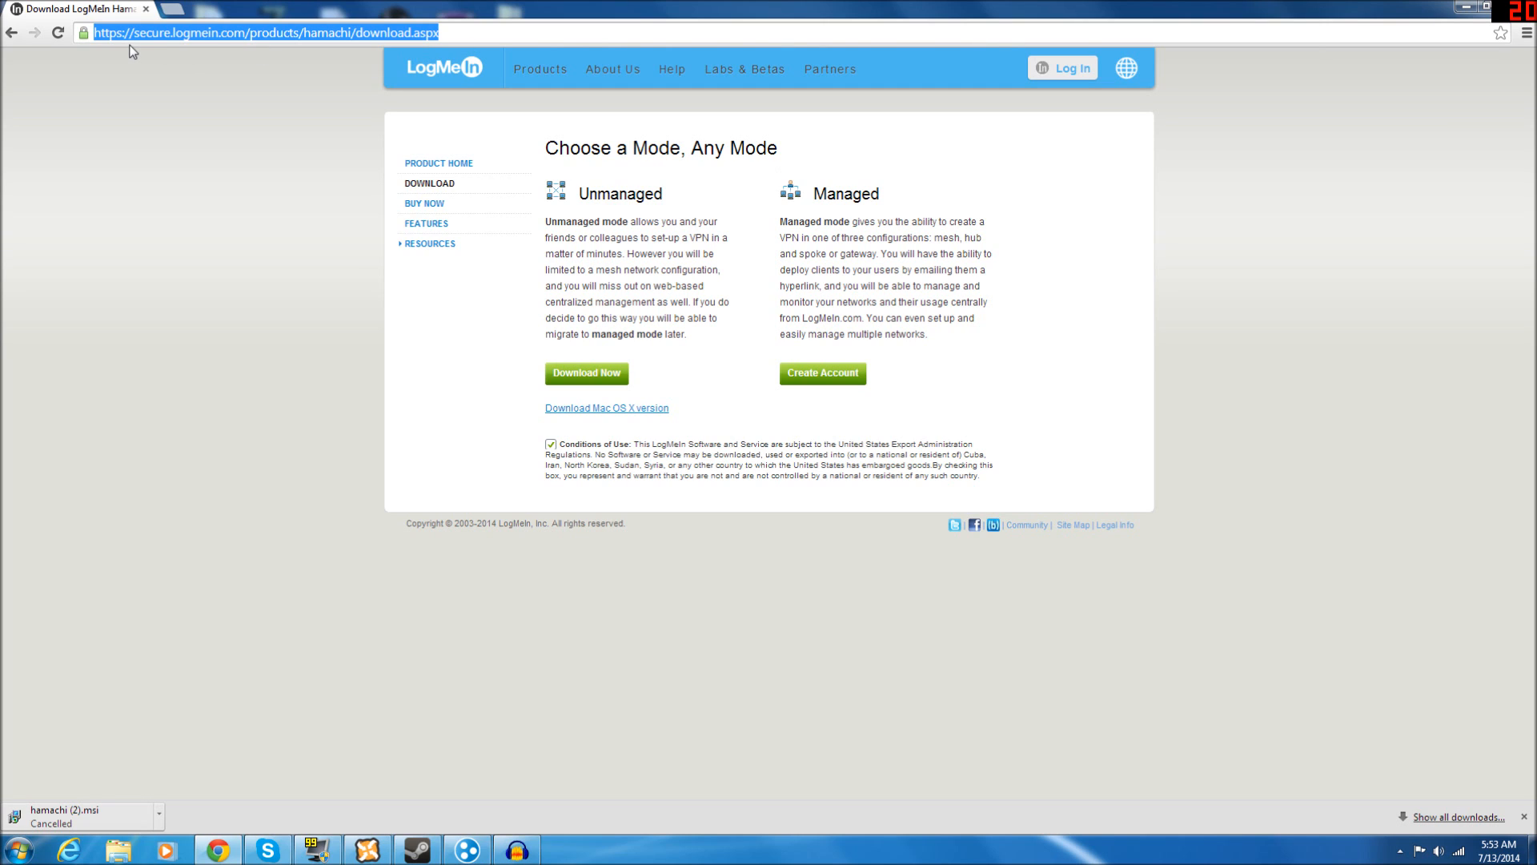
pyautogui.moveTo(468, 336)
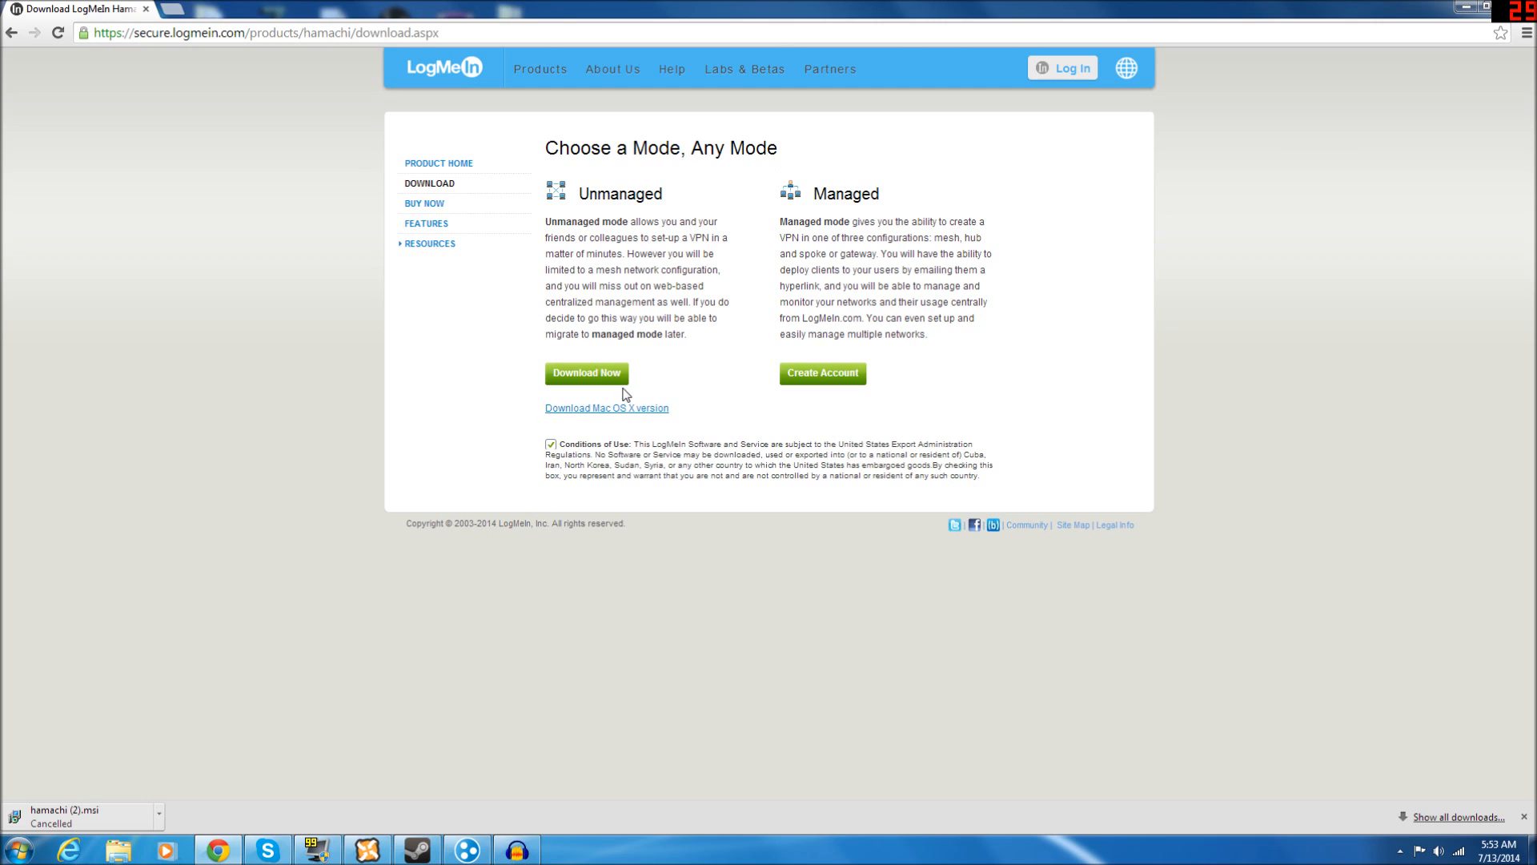
pyautogui.moveTo(584, 350)
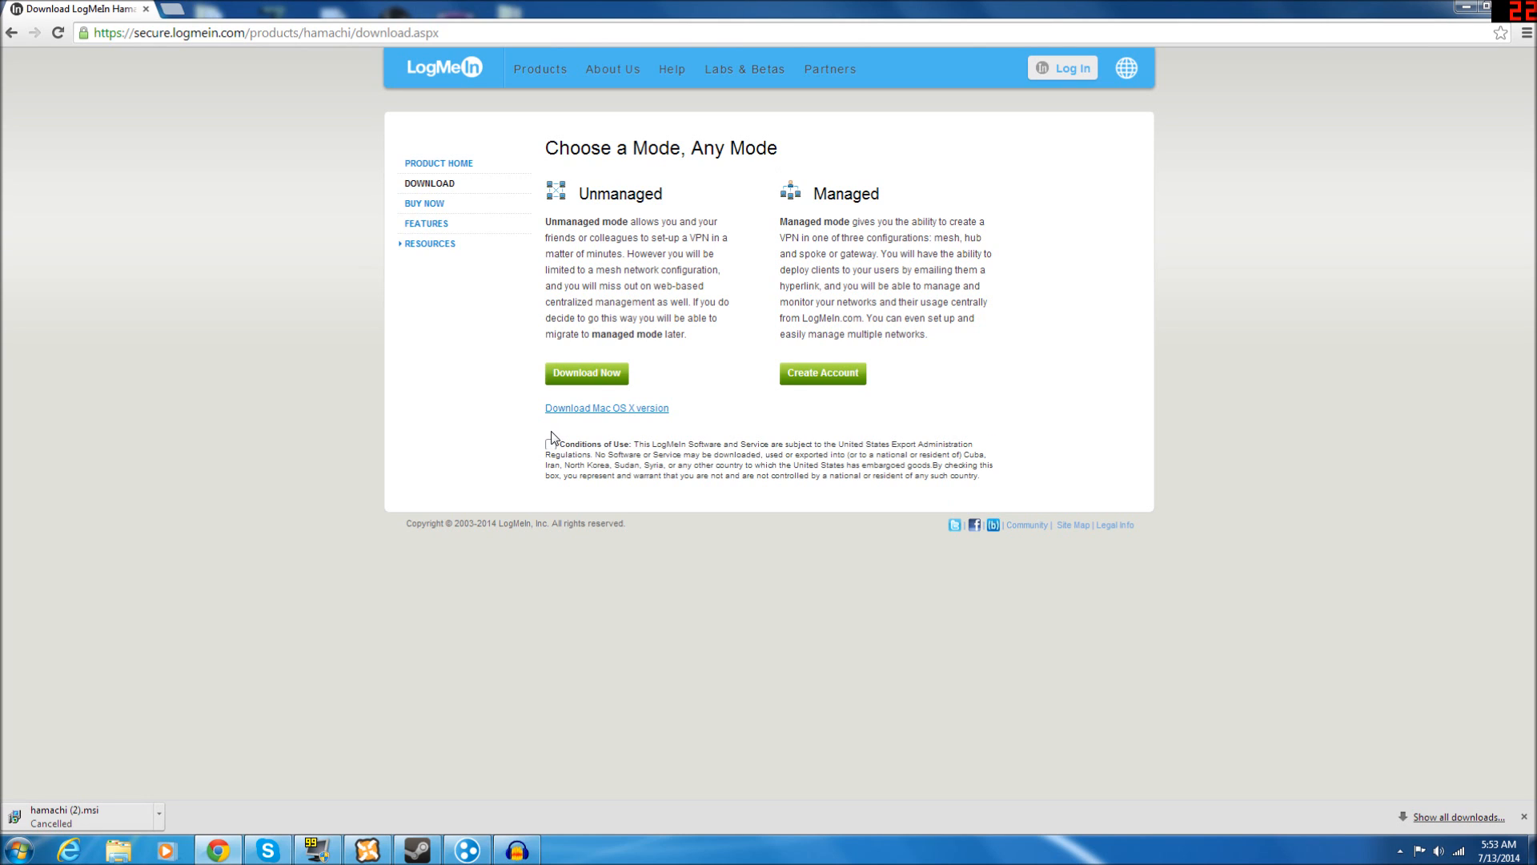
pyautogui.click(550, 445)
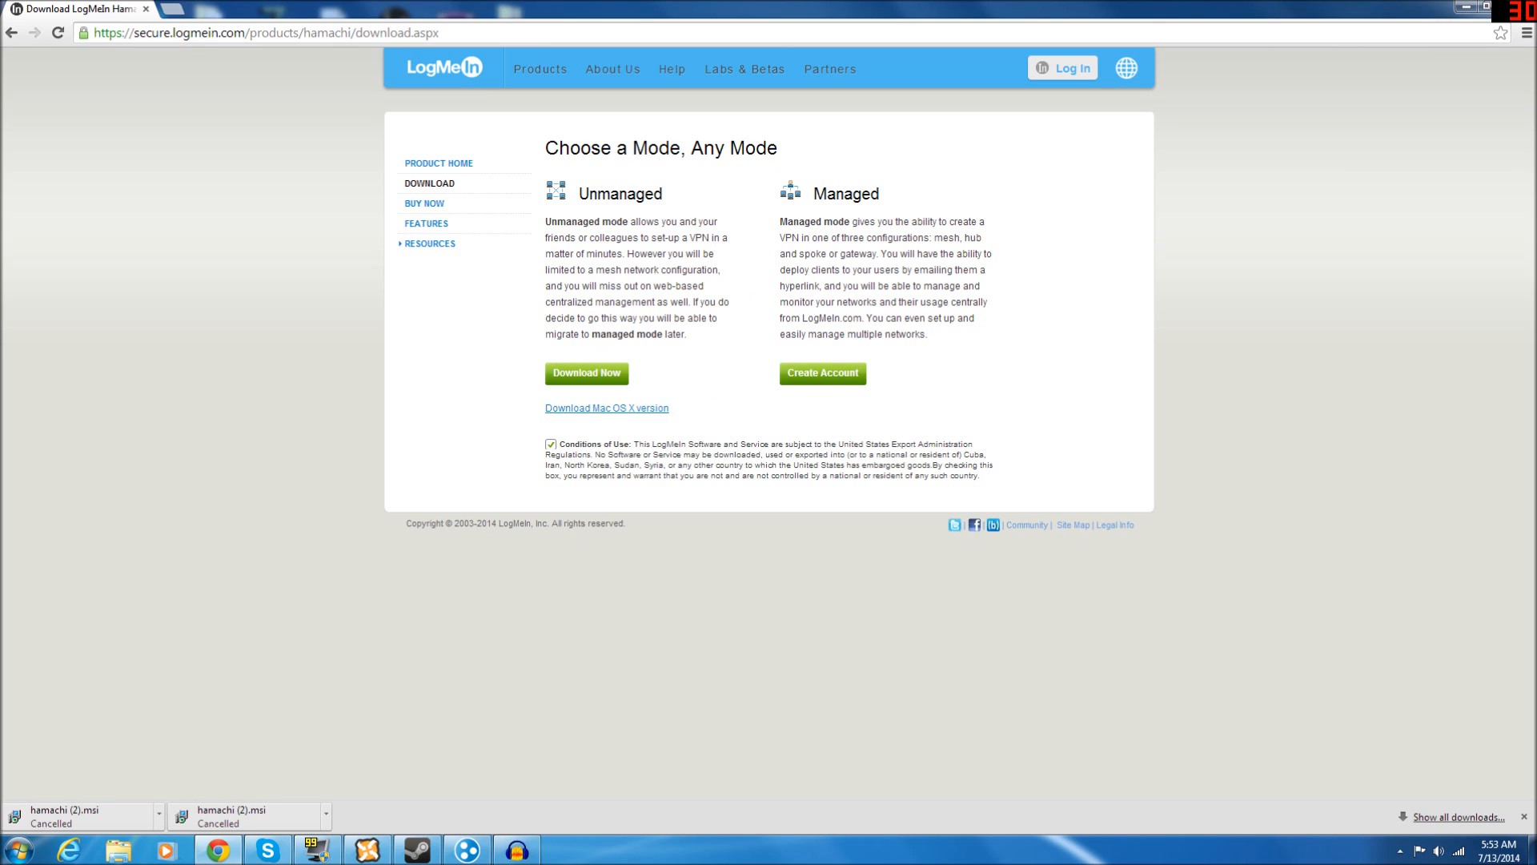
pyautogui.moveTo(468, 692)
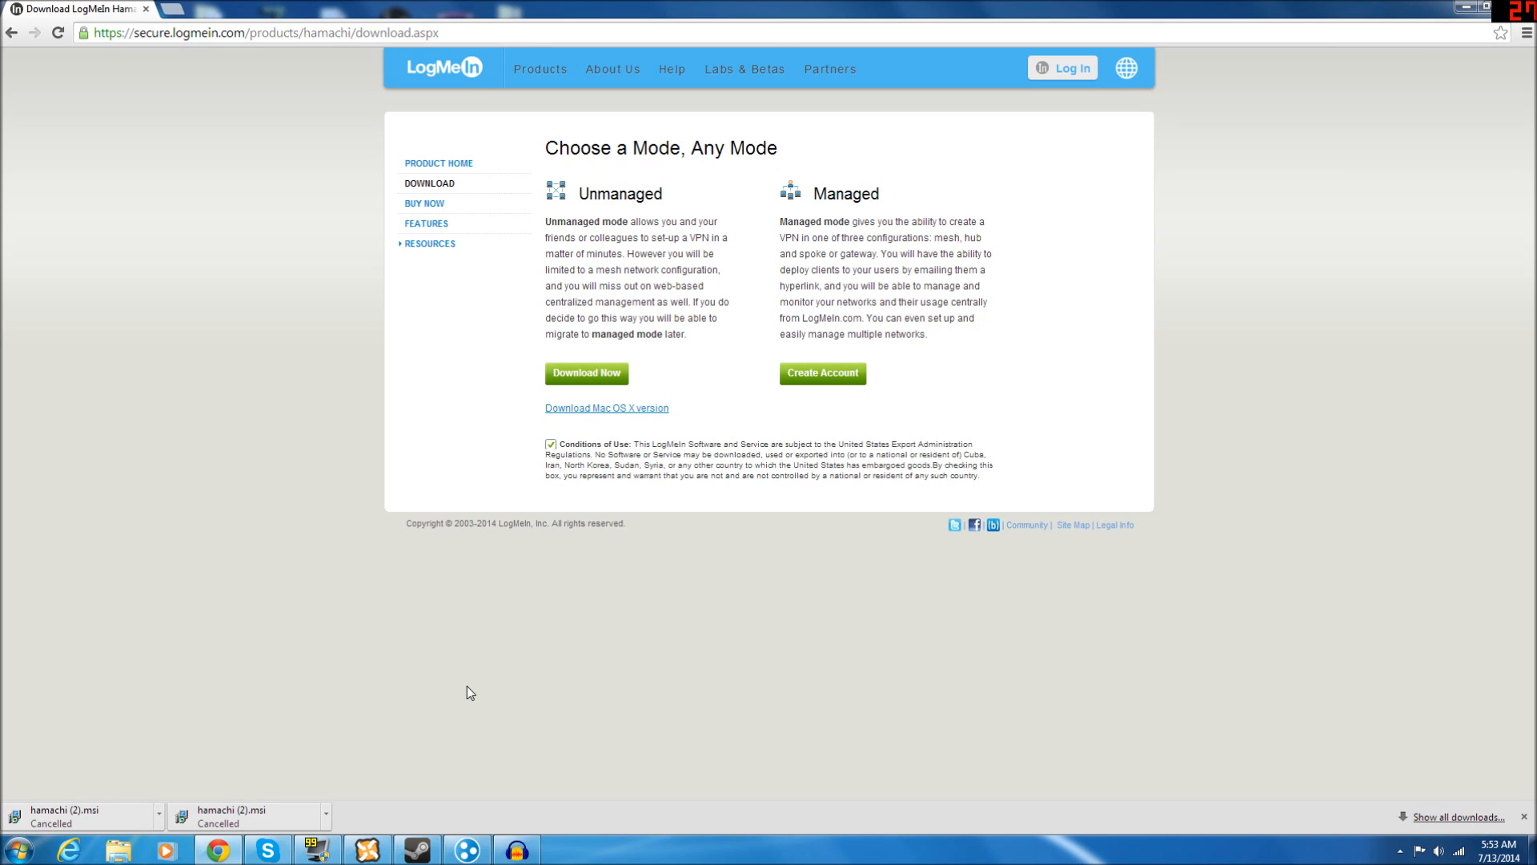
pyautogui.moveTo(468, 848)
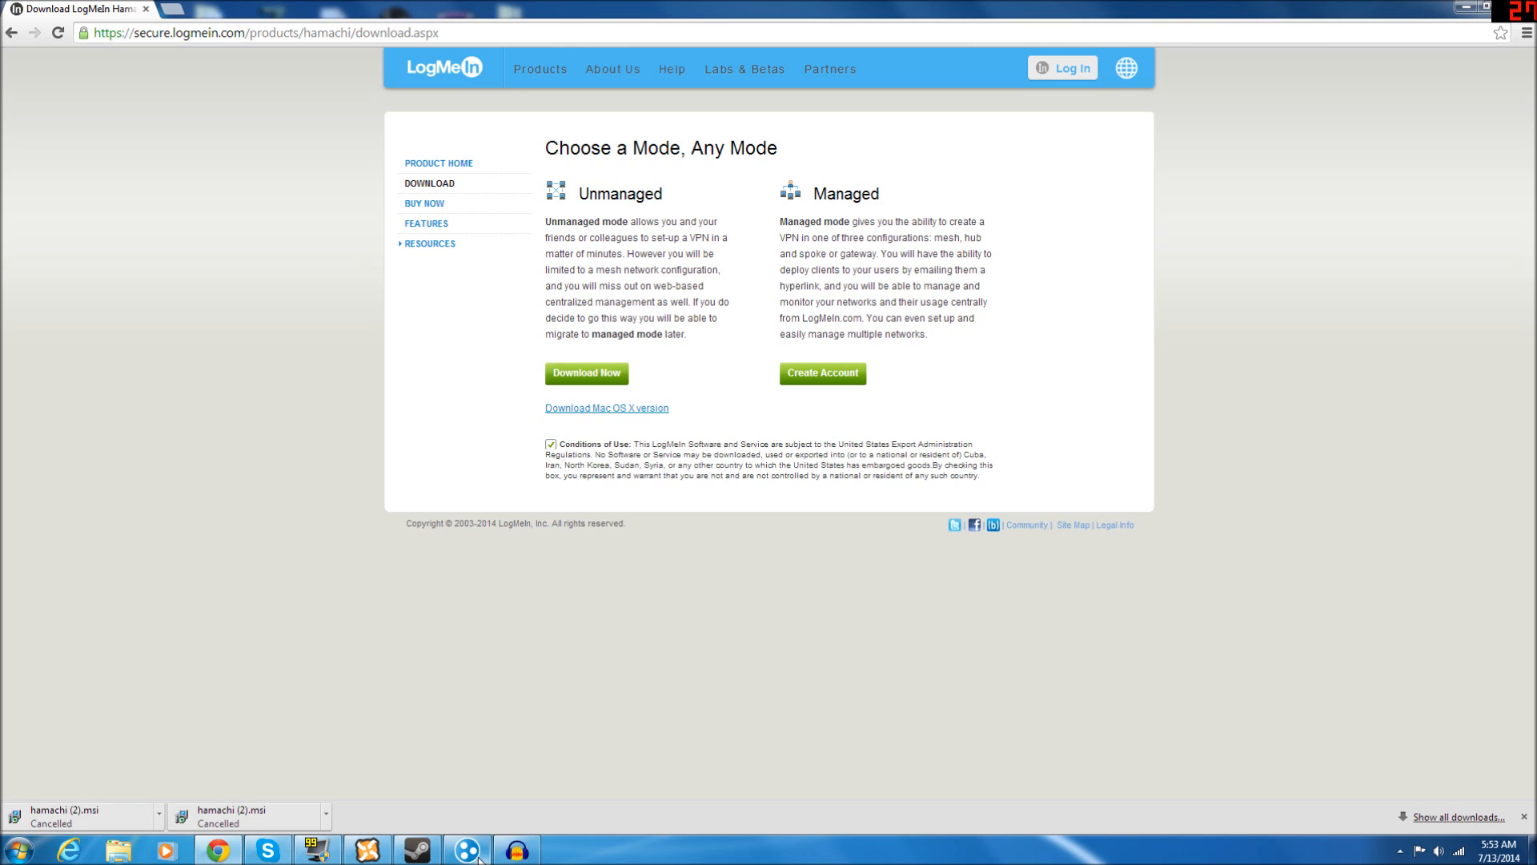
pyautogui.click(467, 849)
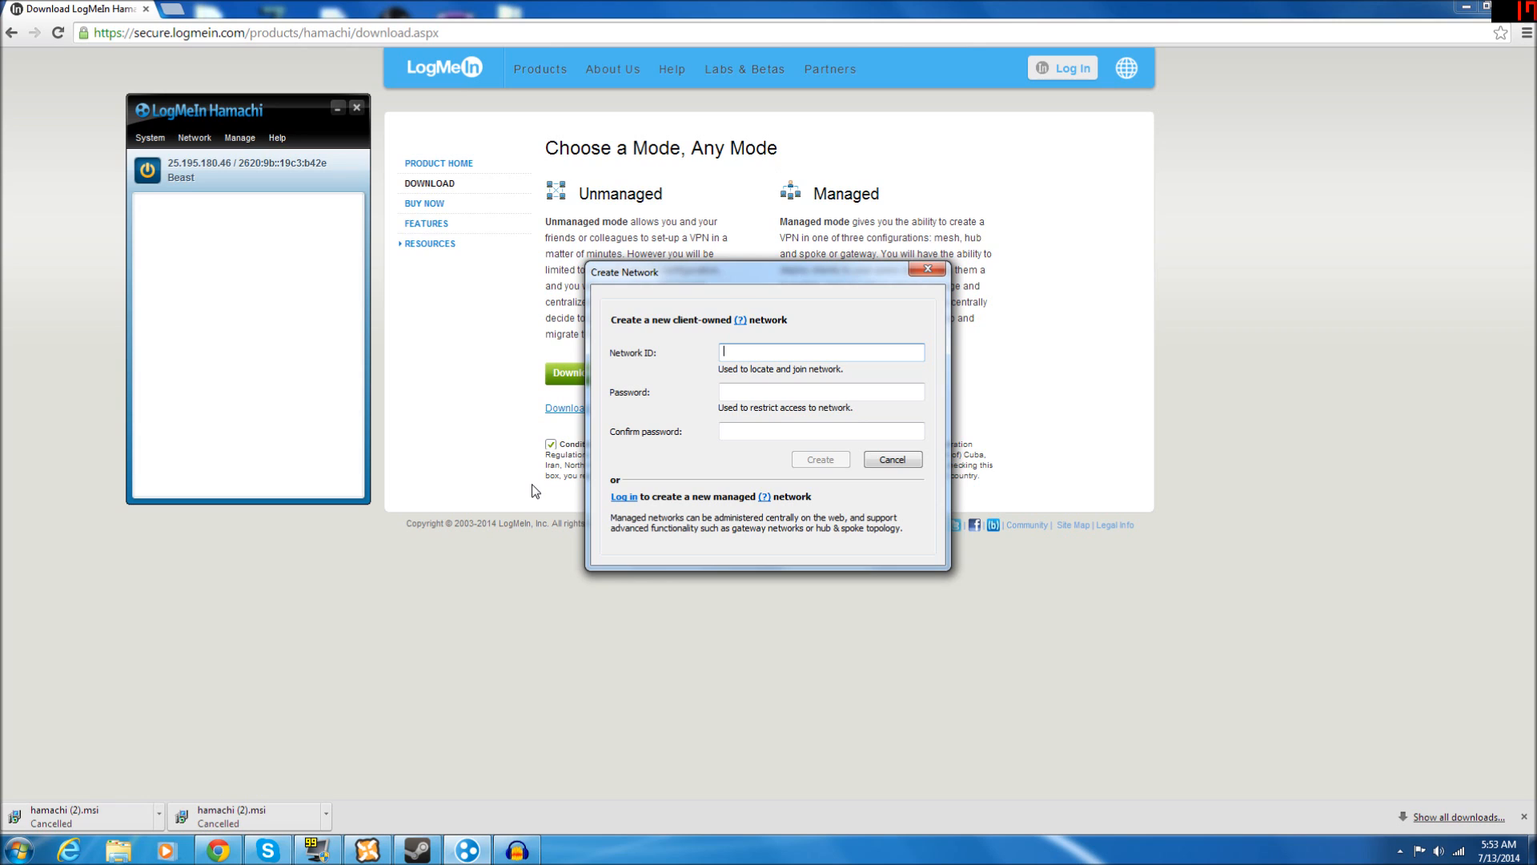
# Step: Create network ID 'Unturned Test Server' with a confirmed password
pyautogui.write('Unturn')
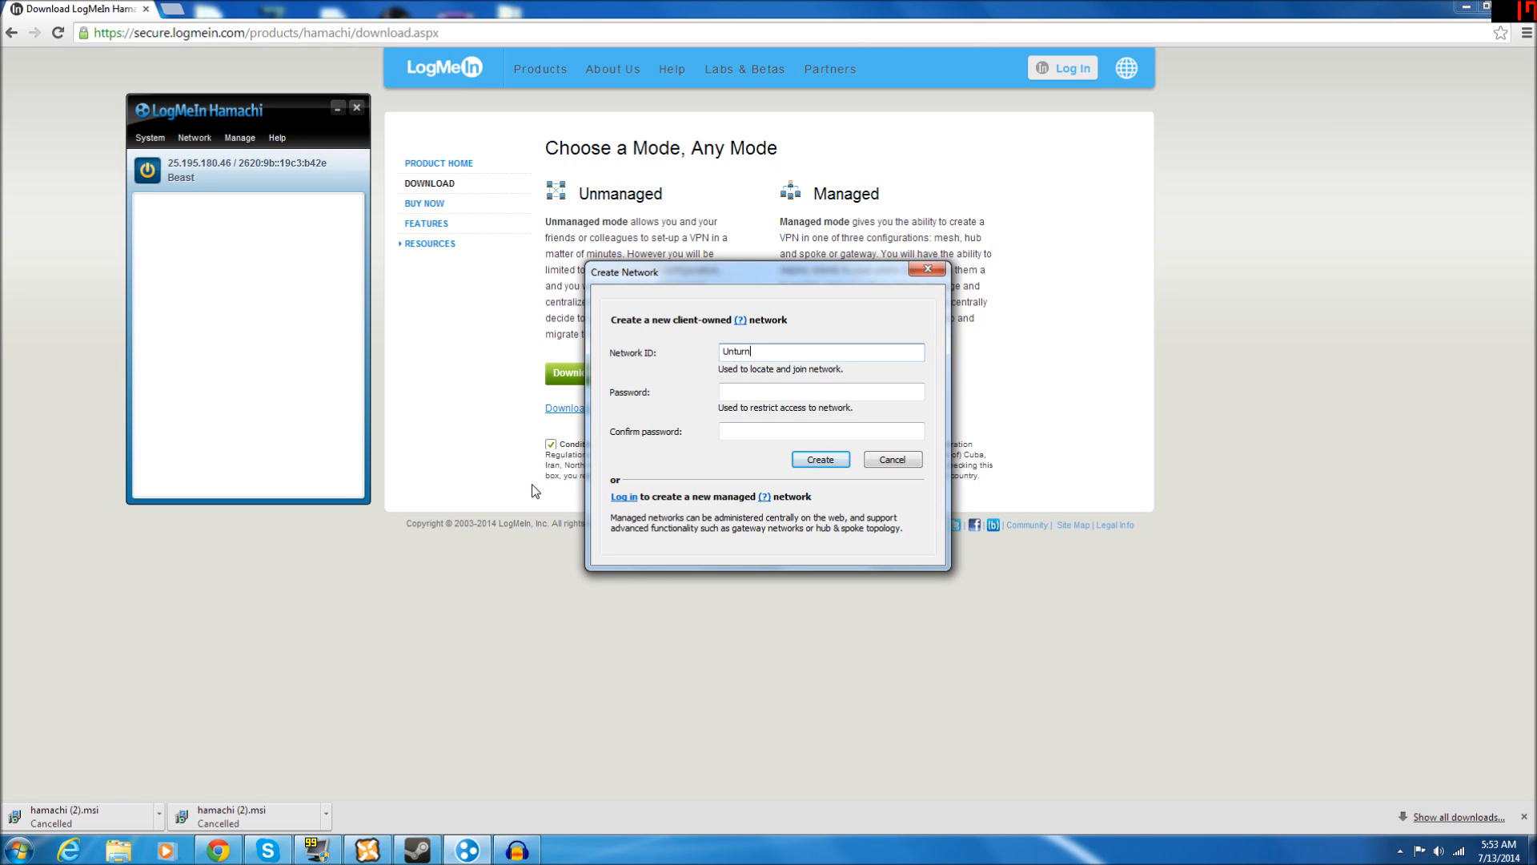
pyautogui.write('ed')
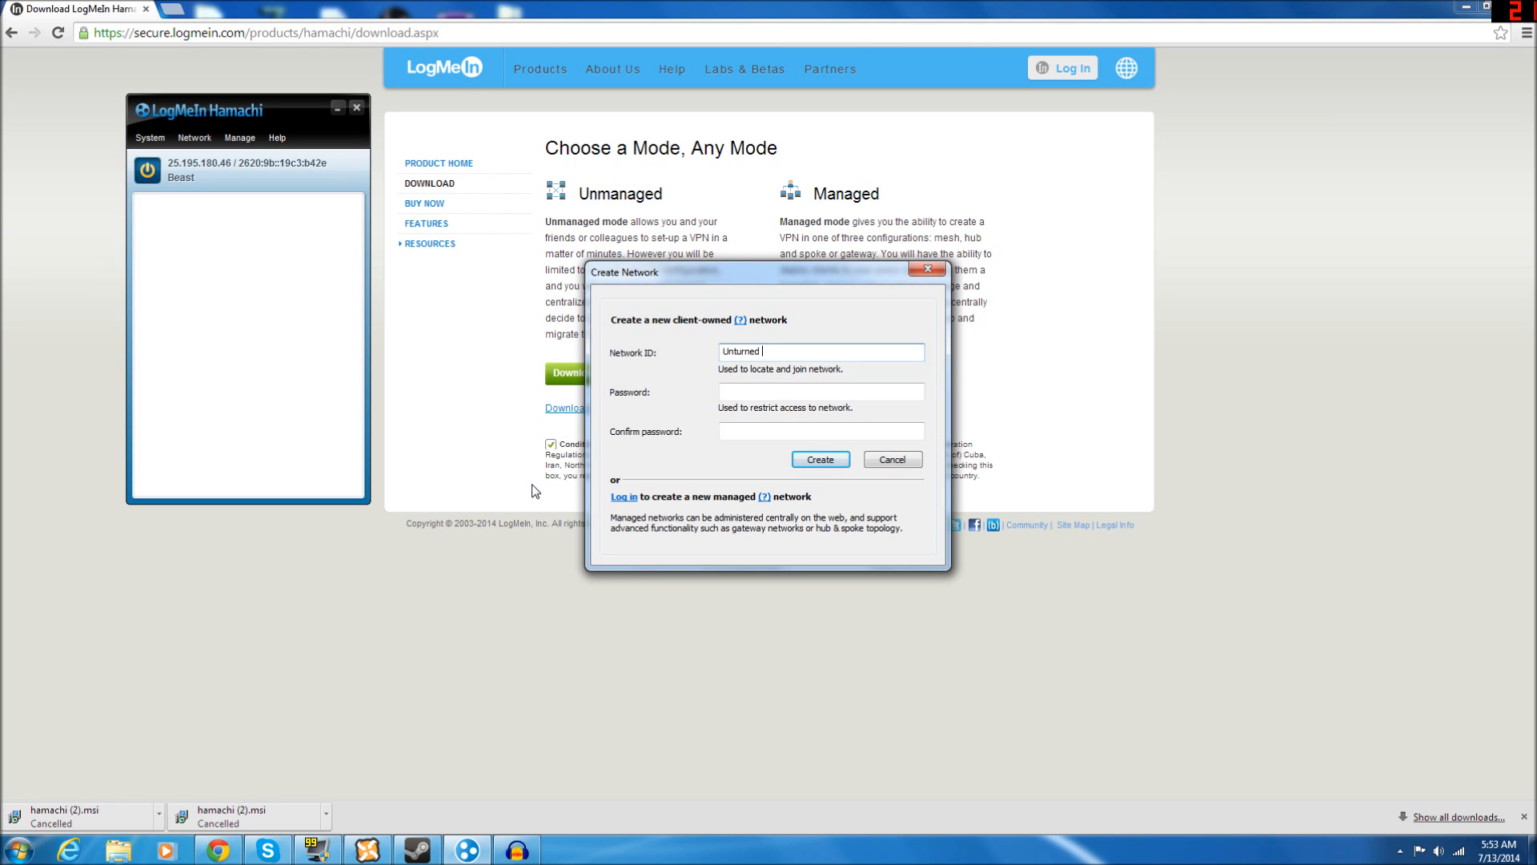
pyautogui.write('Test')
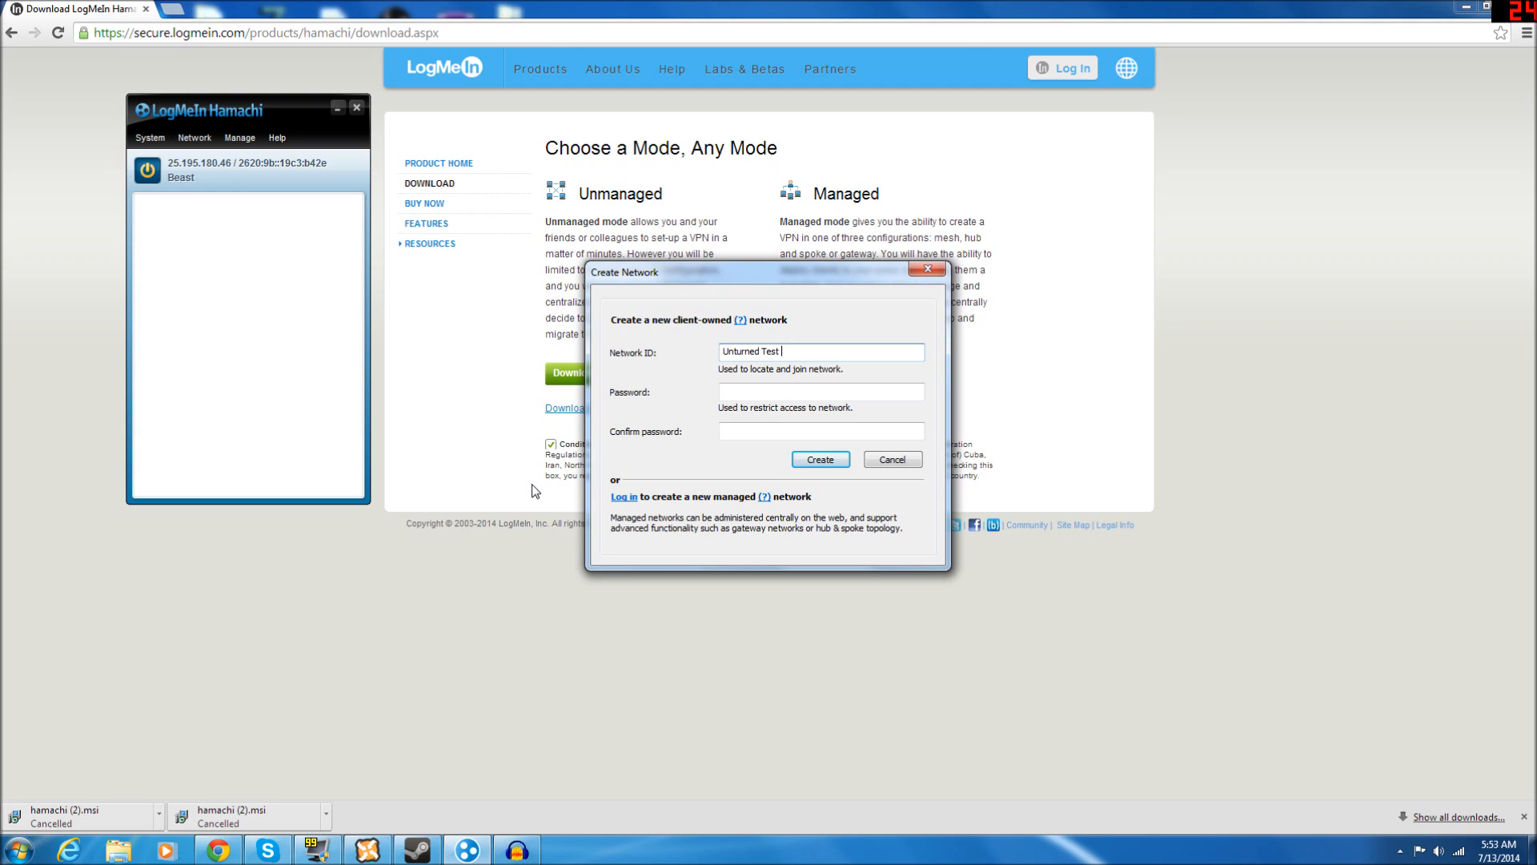
pyautogui.write('Server')
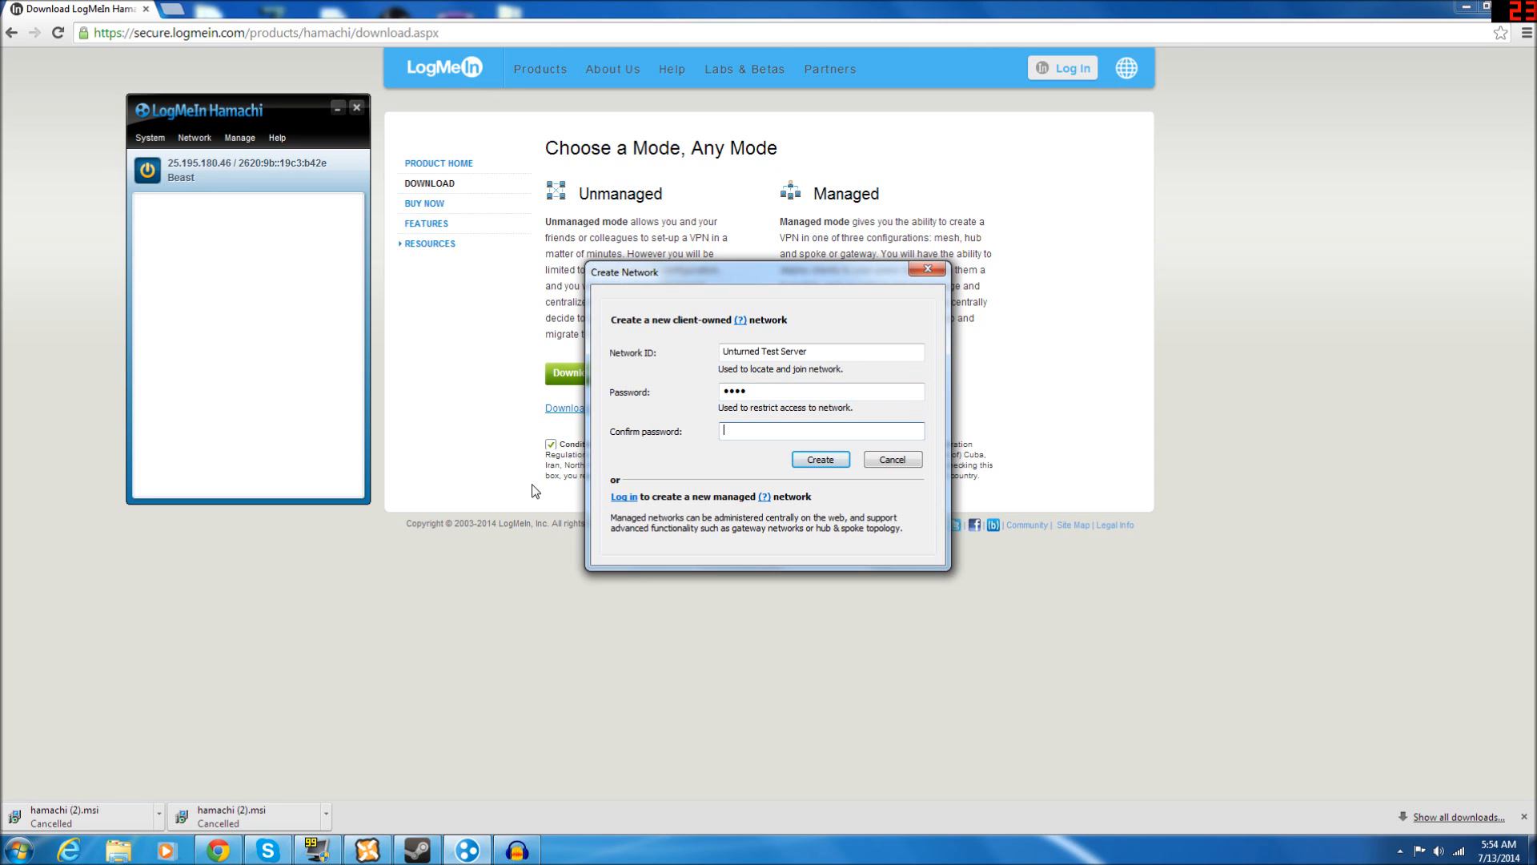
pyautogui.write('••••')
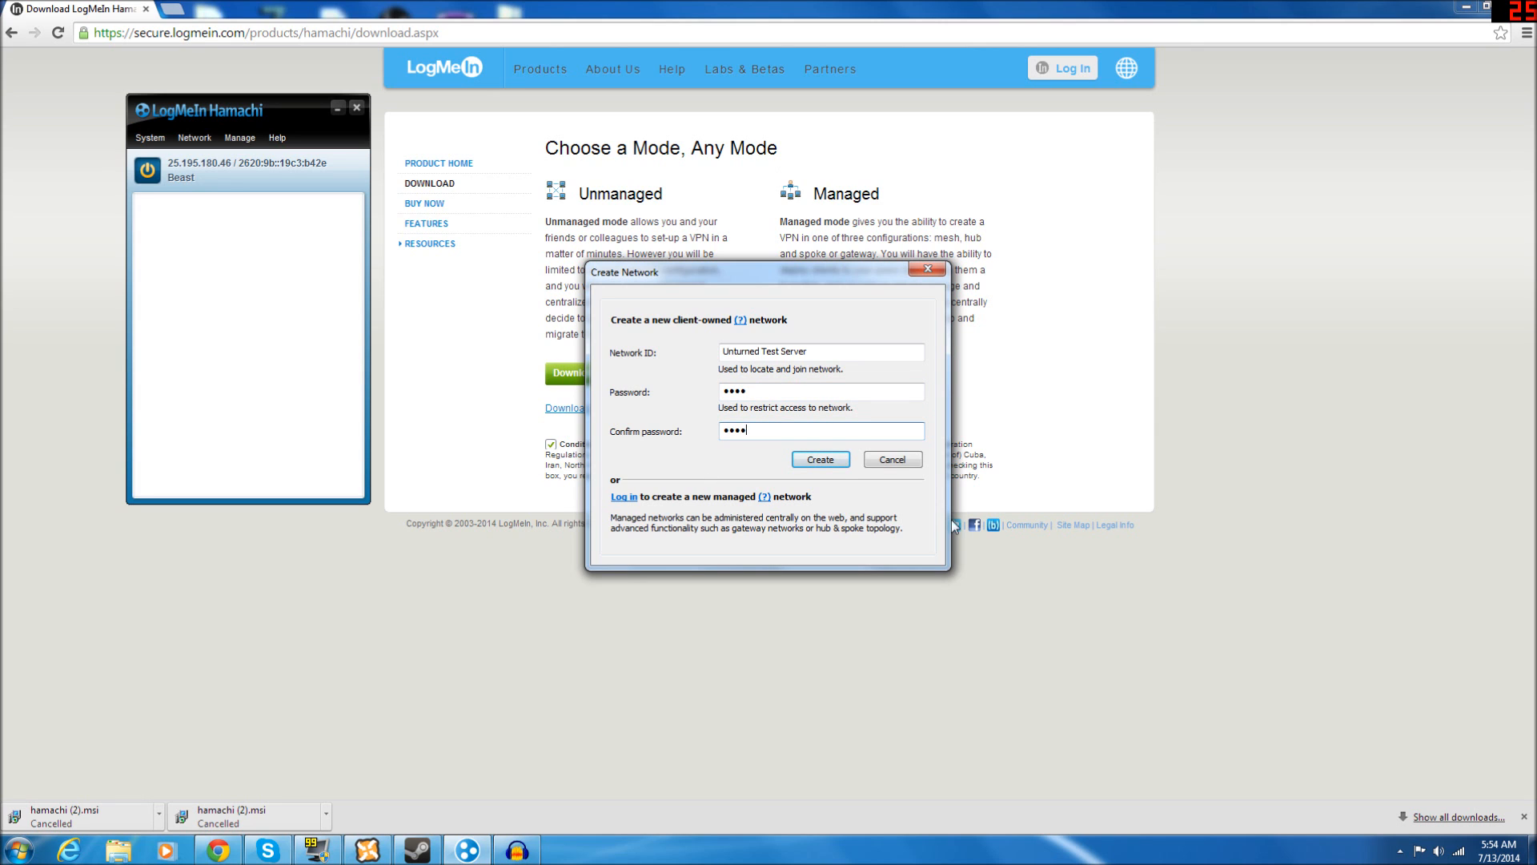
pyautogui.click(820, 459)
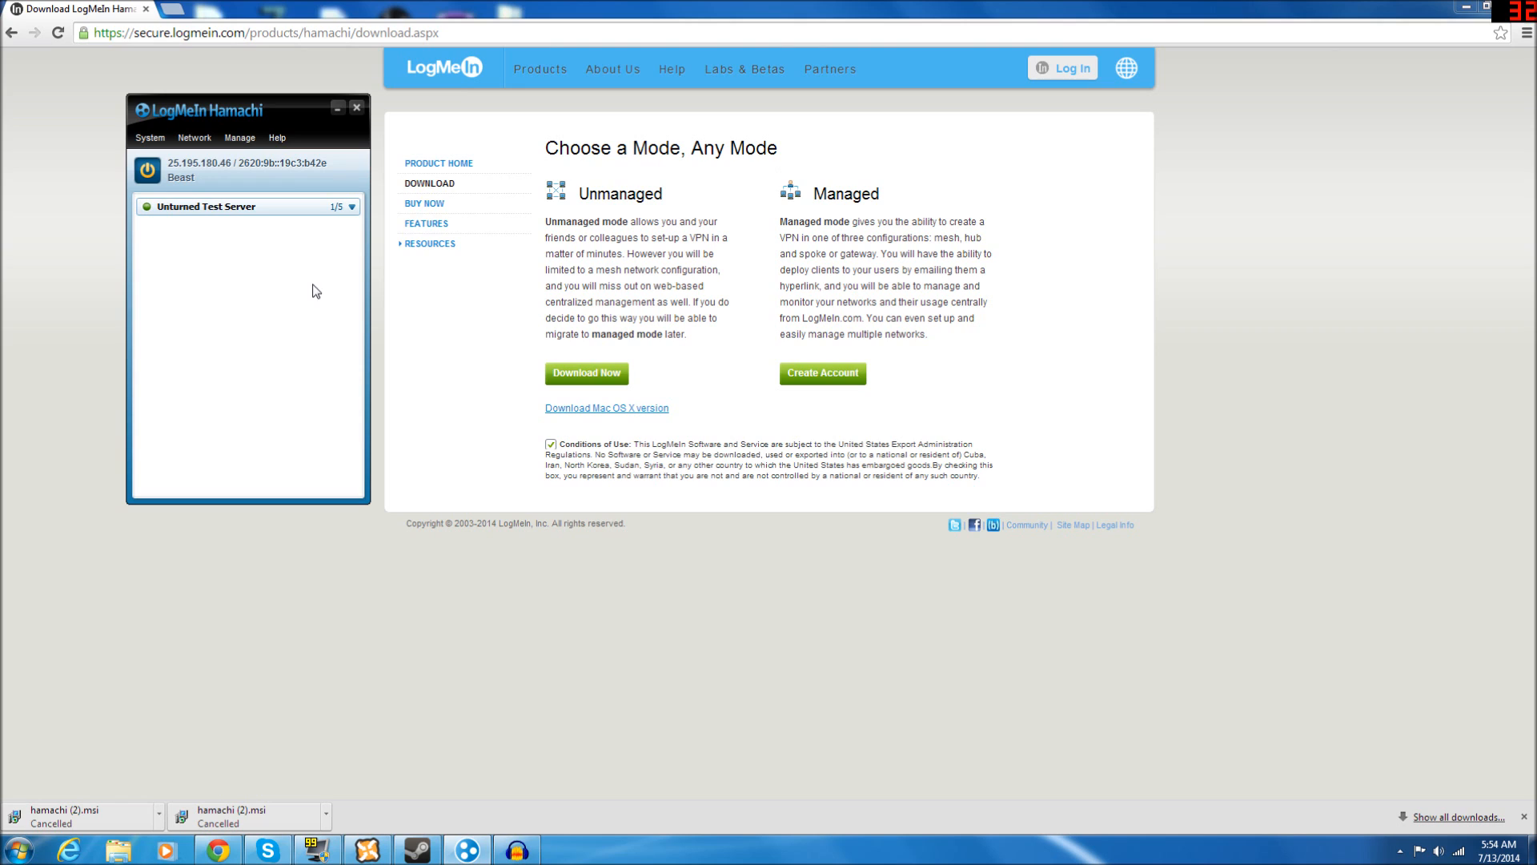
pyautogui.moveTo(245, 109); pyautogui.dragTo(319, 96)
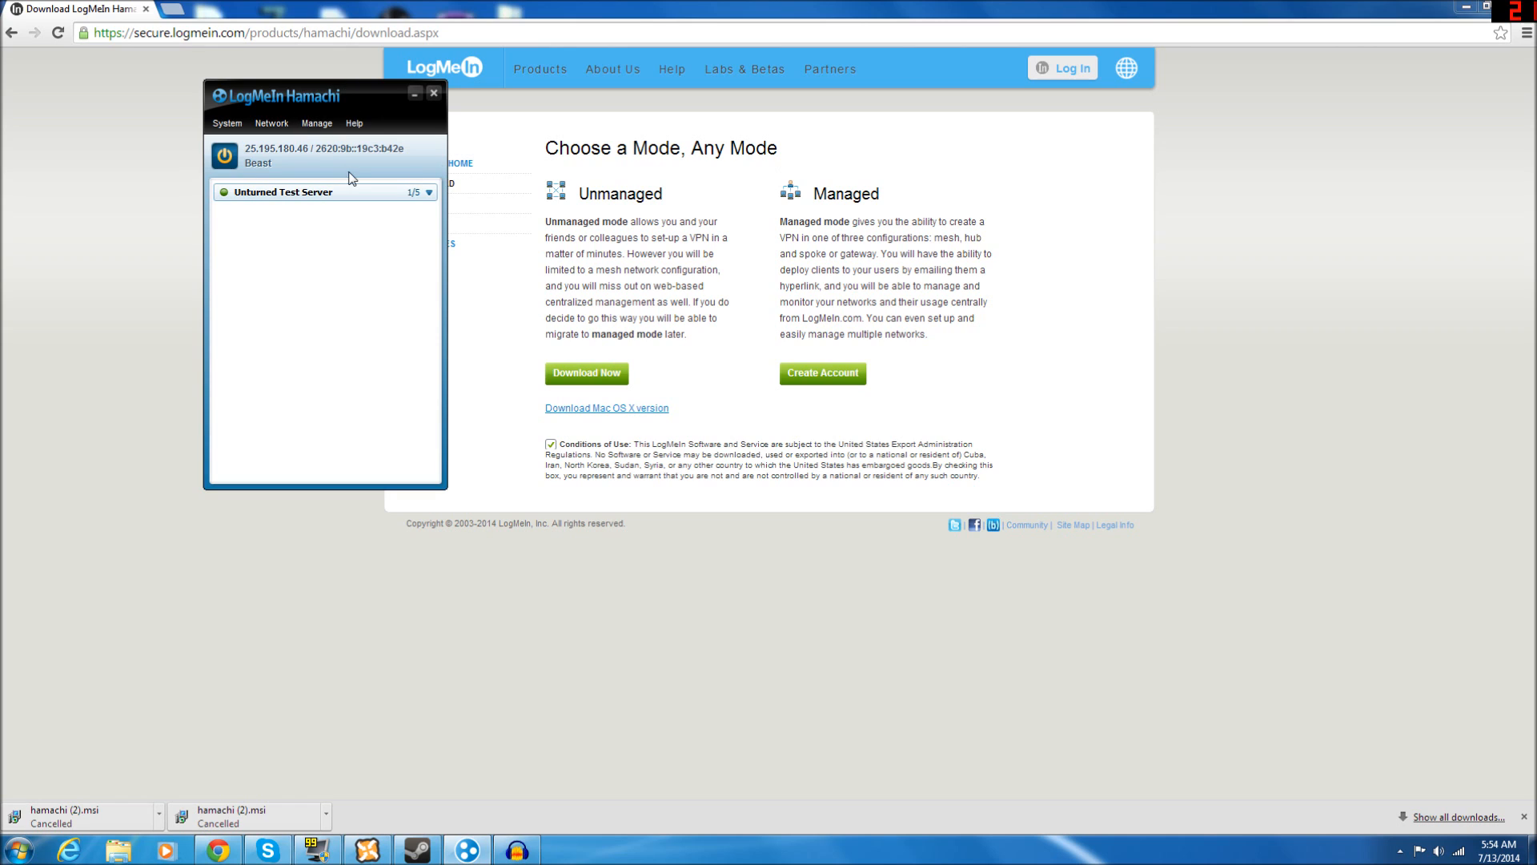
pyautogui.moveTo(340, 152)
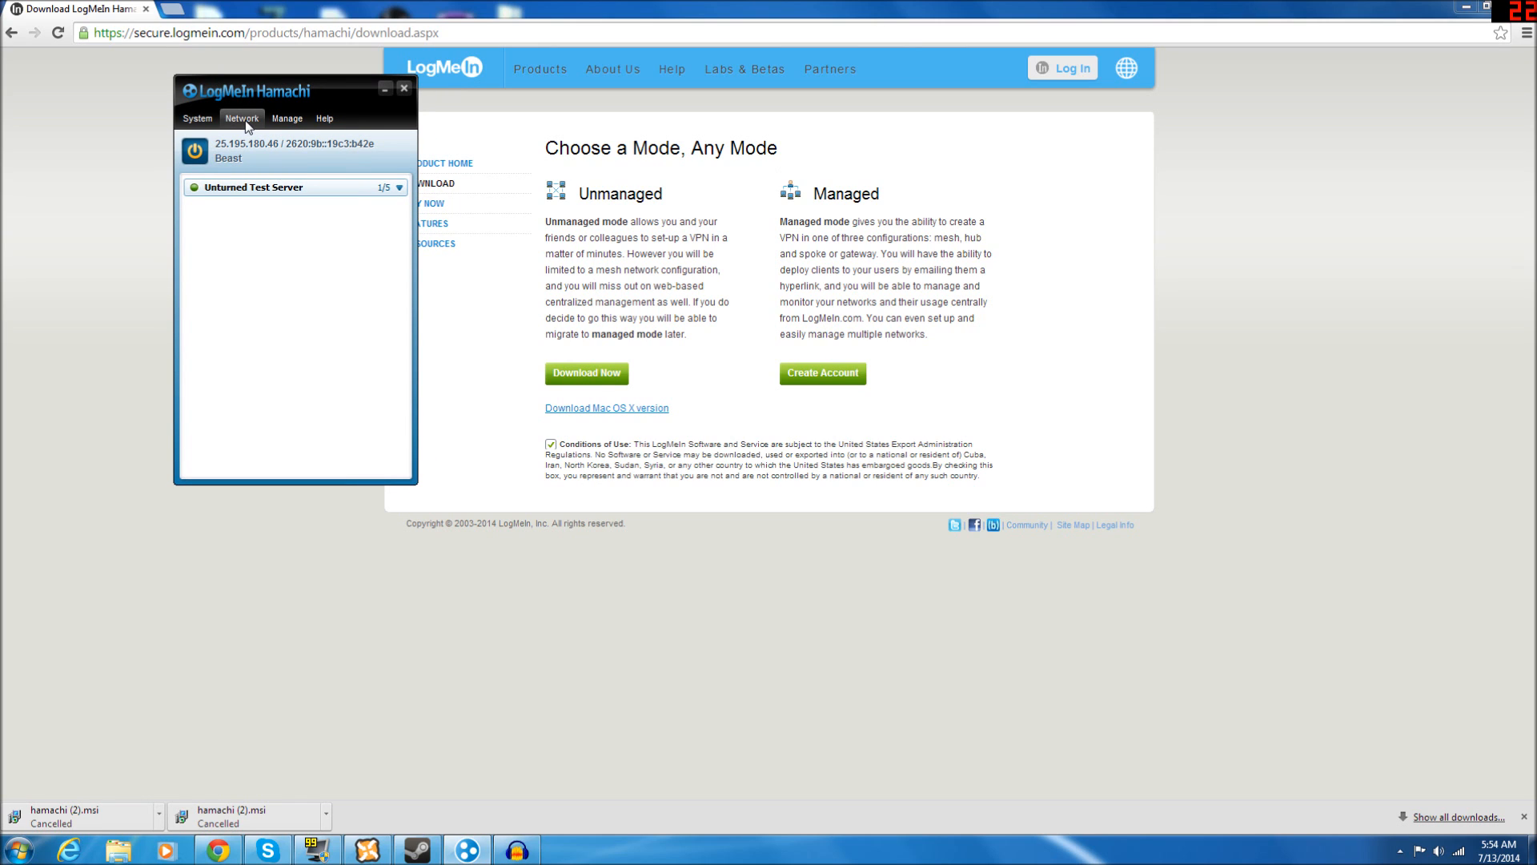
# Step: Join an existing network with ID 'Unturned Test Server' and move to the password field
pyautogui.click(241, 118)
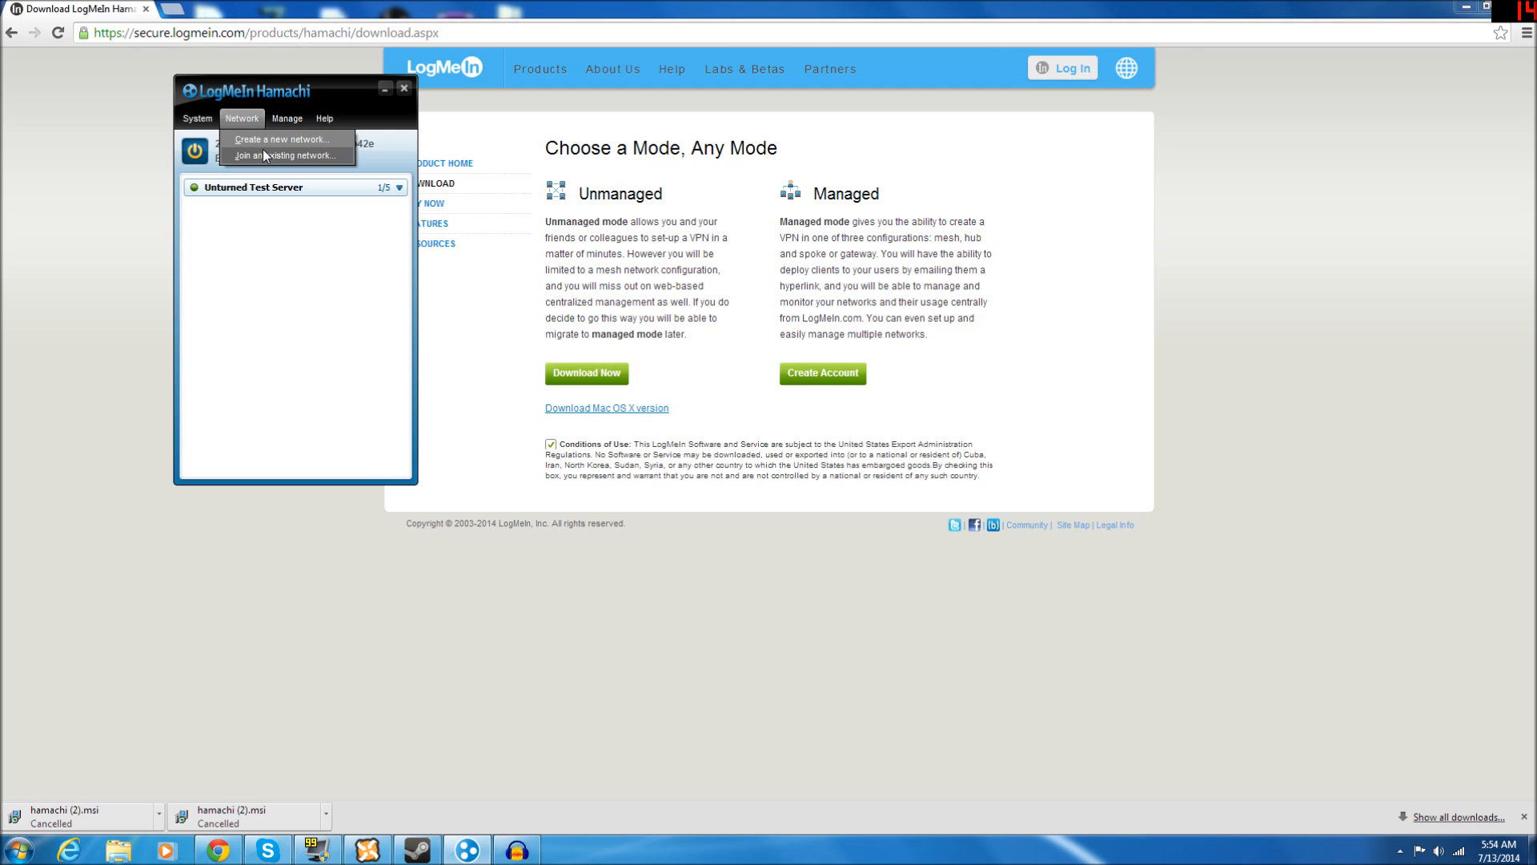
pyautogui.click(285, 154)
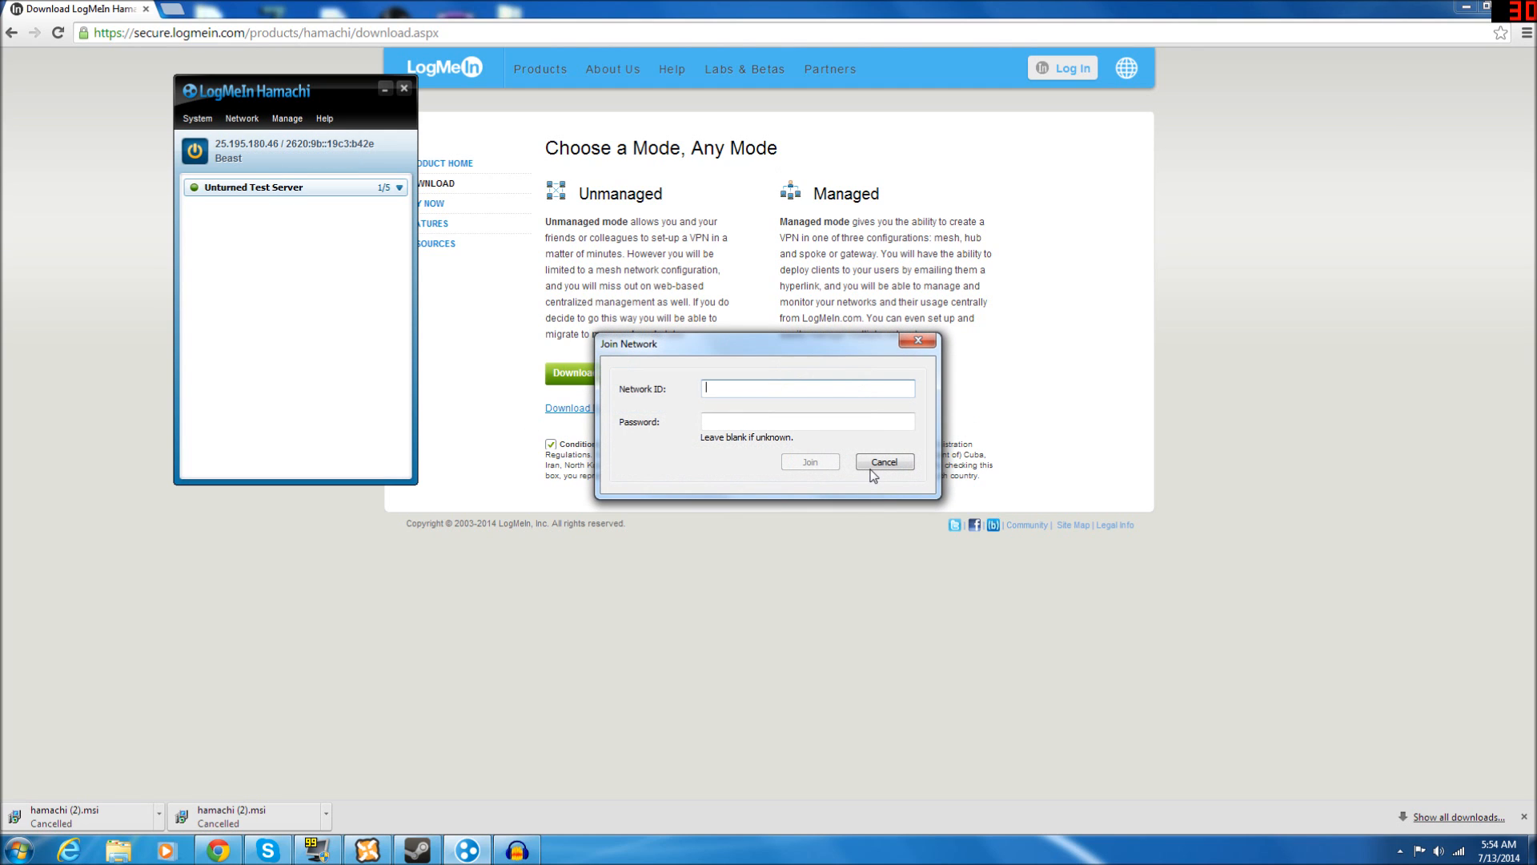
pyautogui.write('Unt')
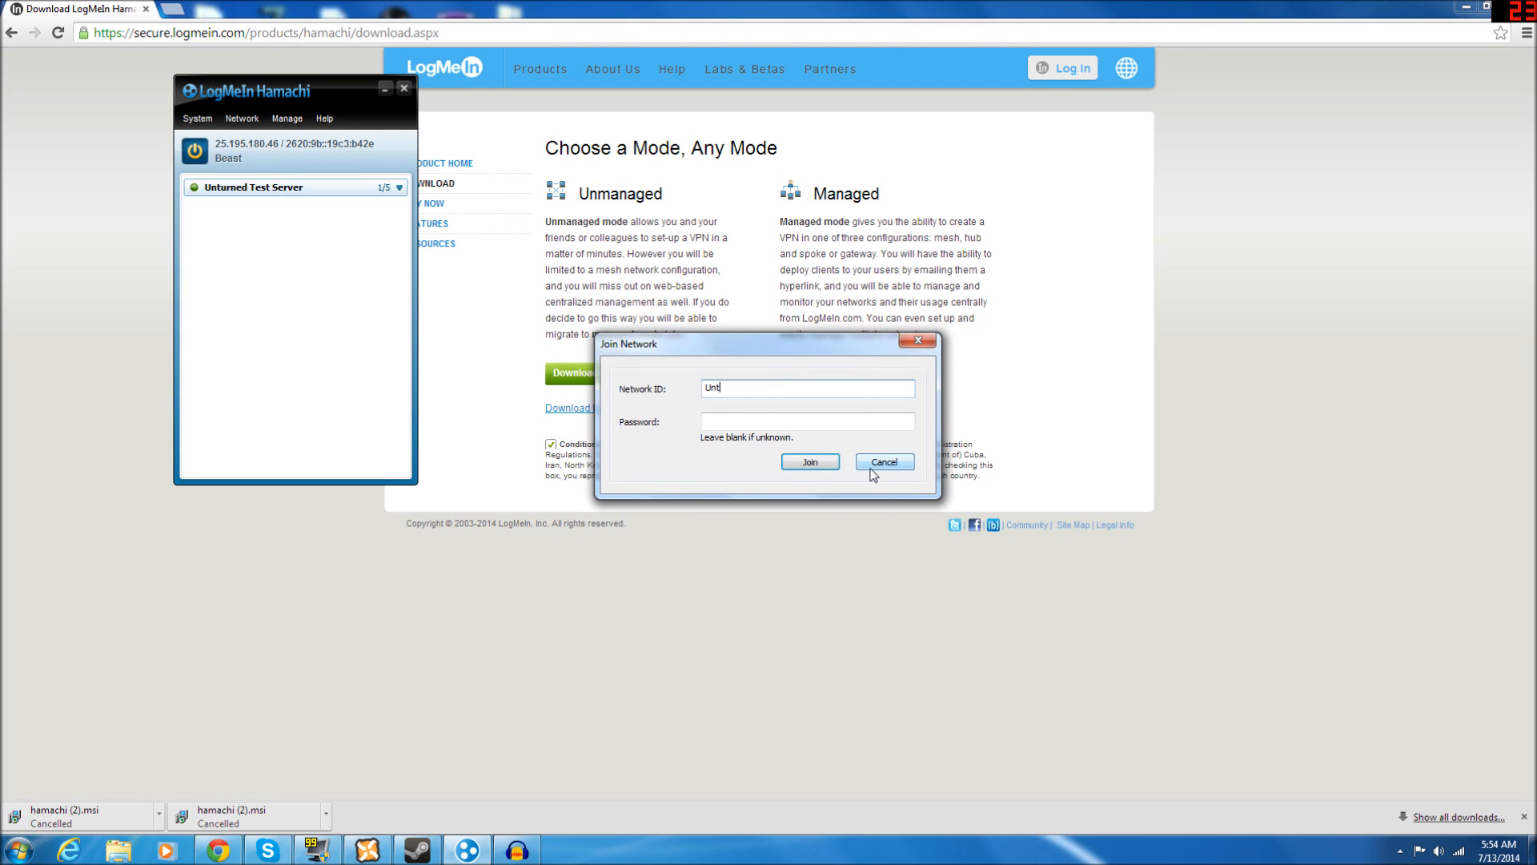
pyautogui.write('urned Test Ser')
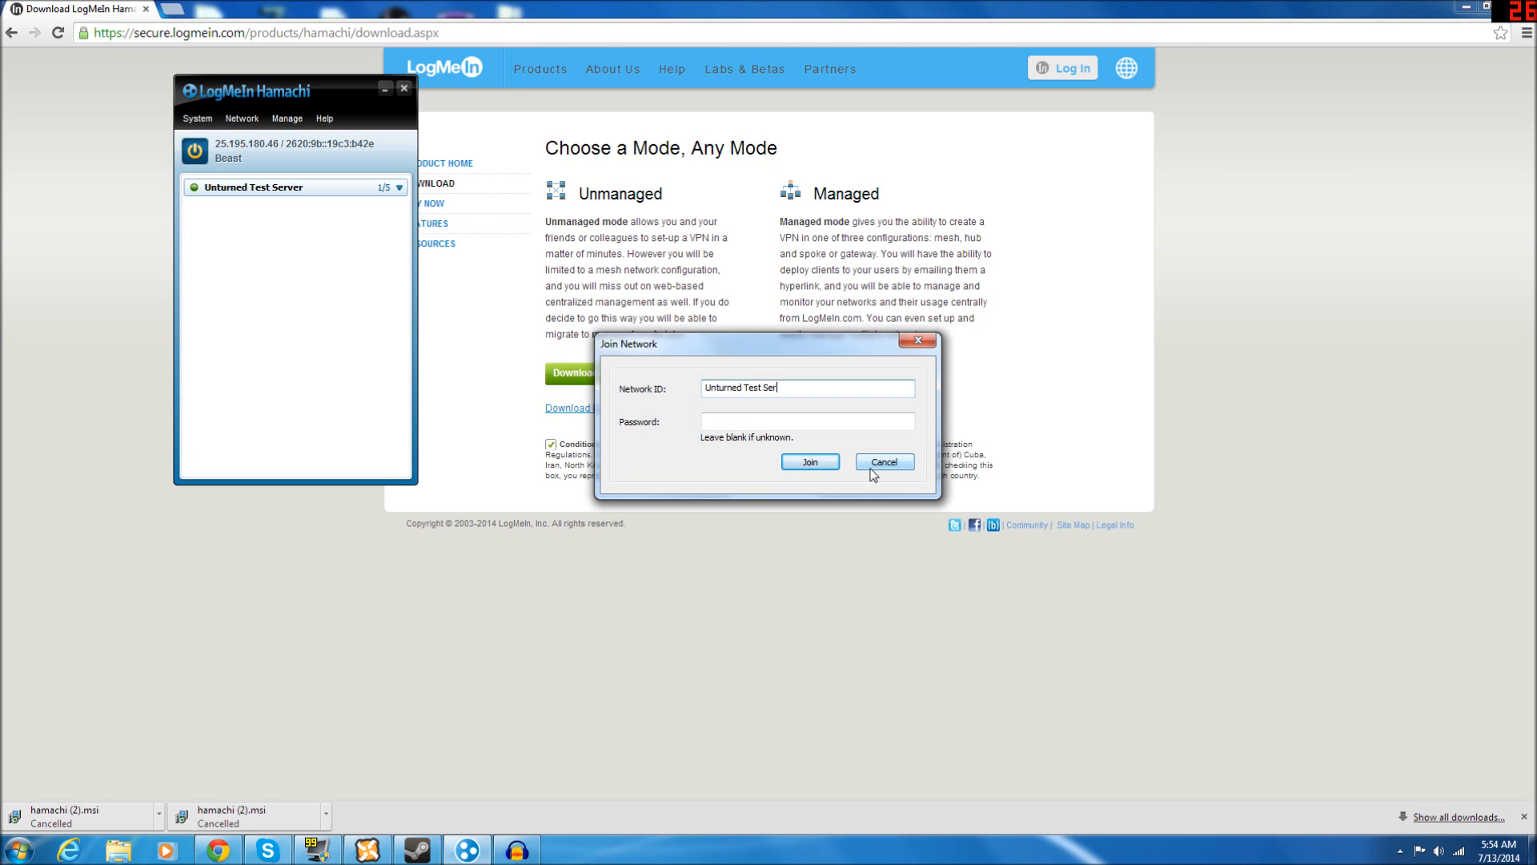
pyautogui.click(807, 422)
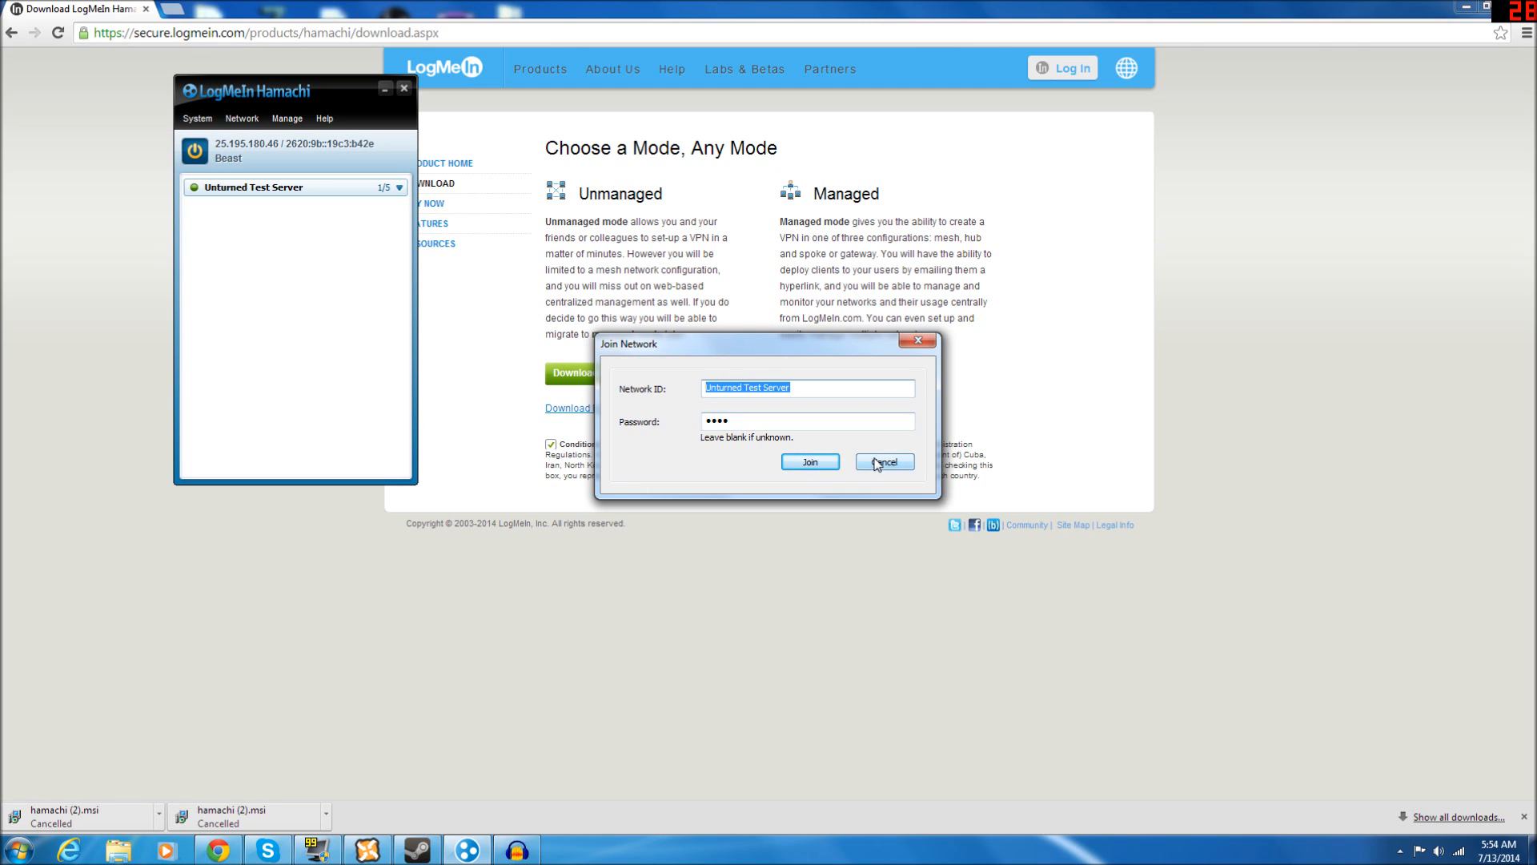
# Step: Cancel the Join Network dialog without joining
pyautogui.click(882, 462)
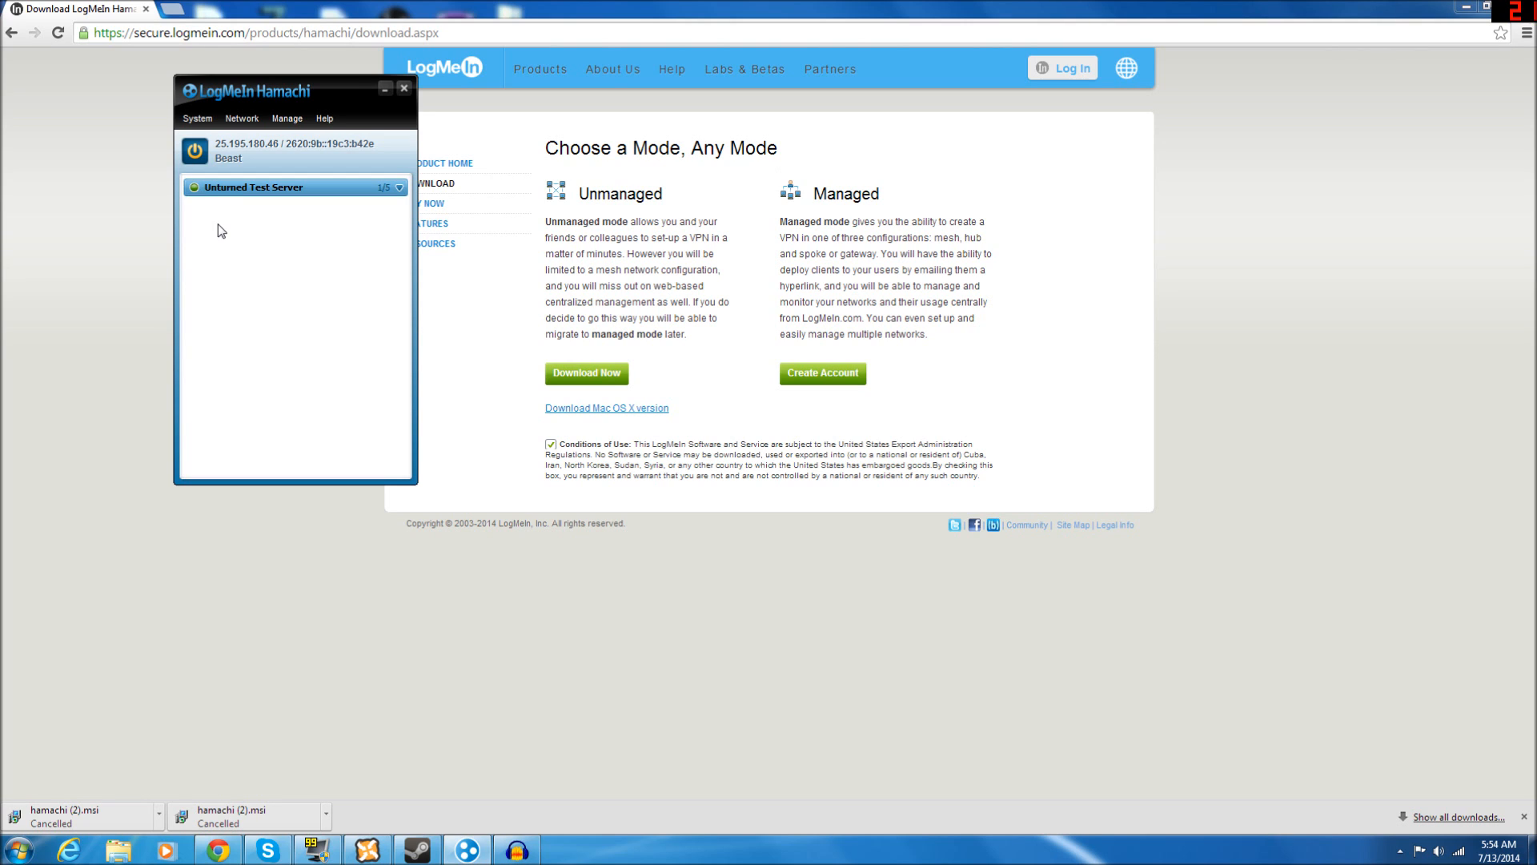
pyautogui.moveTo(247, 105)
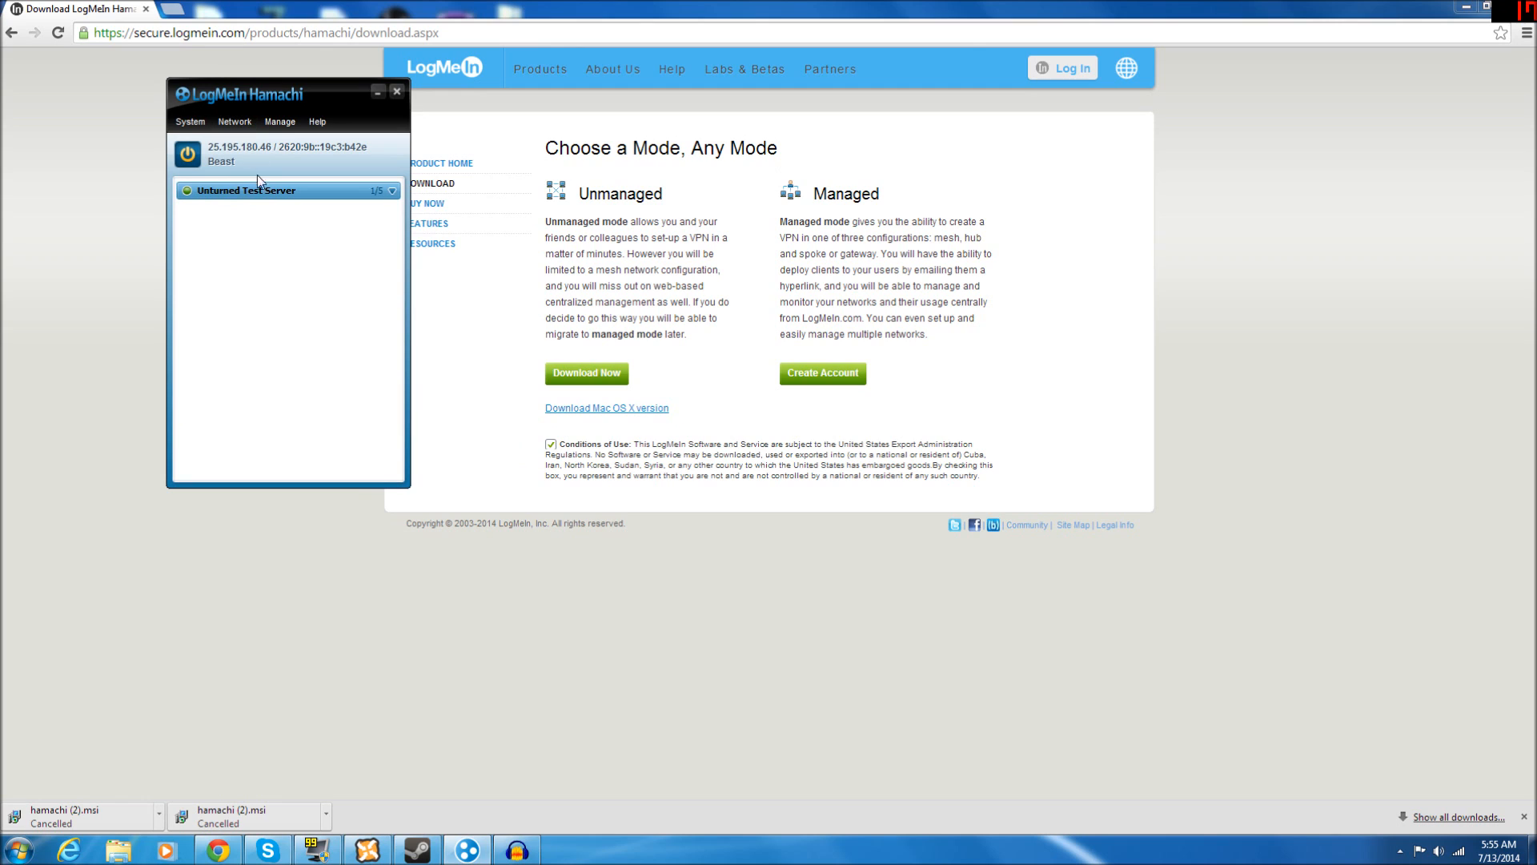
pyautogui.moveTo(393, 547)
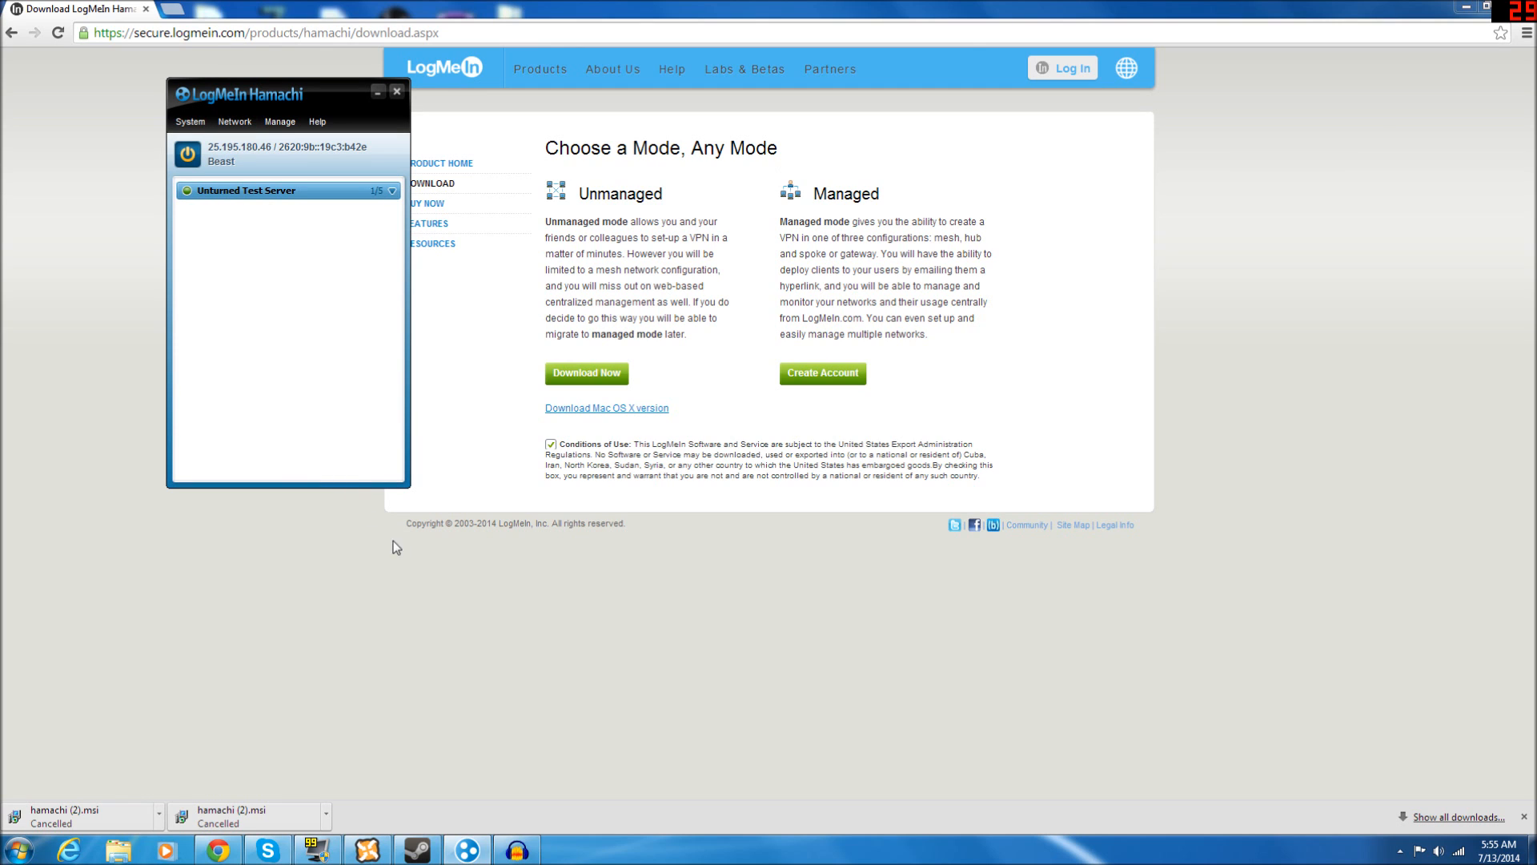
pyautogui.moveTo(441, 791)
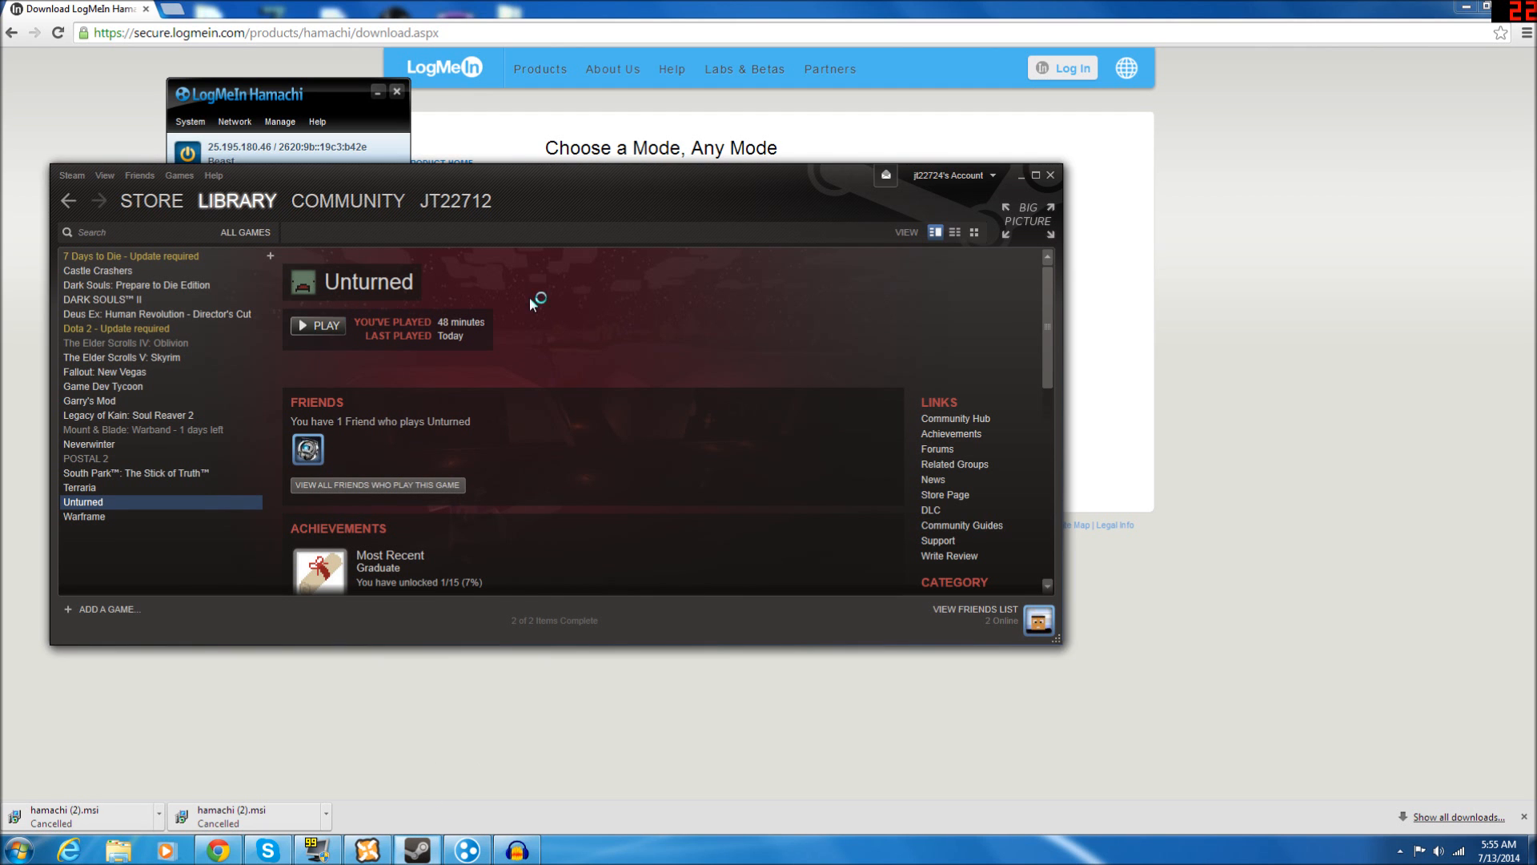
# Step: Launch Unturned from the Steam Library with PLAY
pyautogui.click(317, 324)
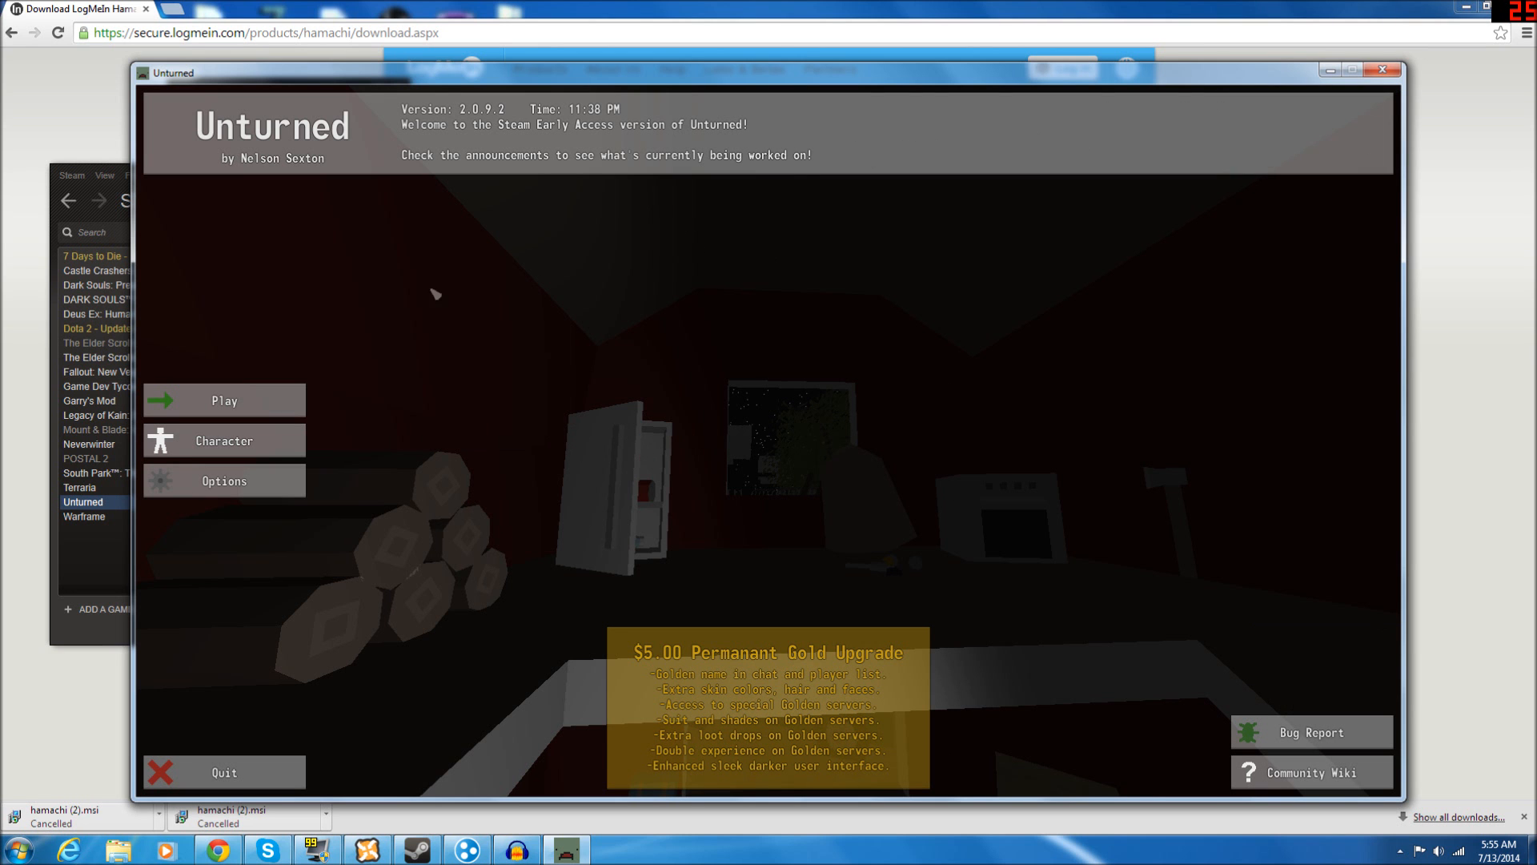
# Step: View Unturned's Host settings: Arena map, PvE, 8 players, port 25444
pyautogui.click(223, 400)
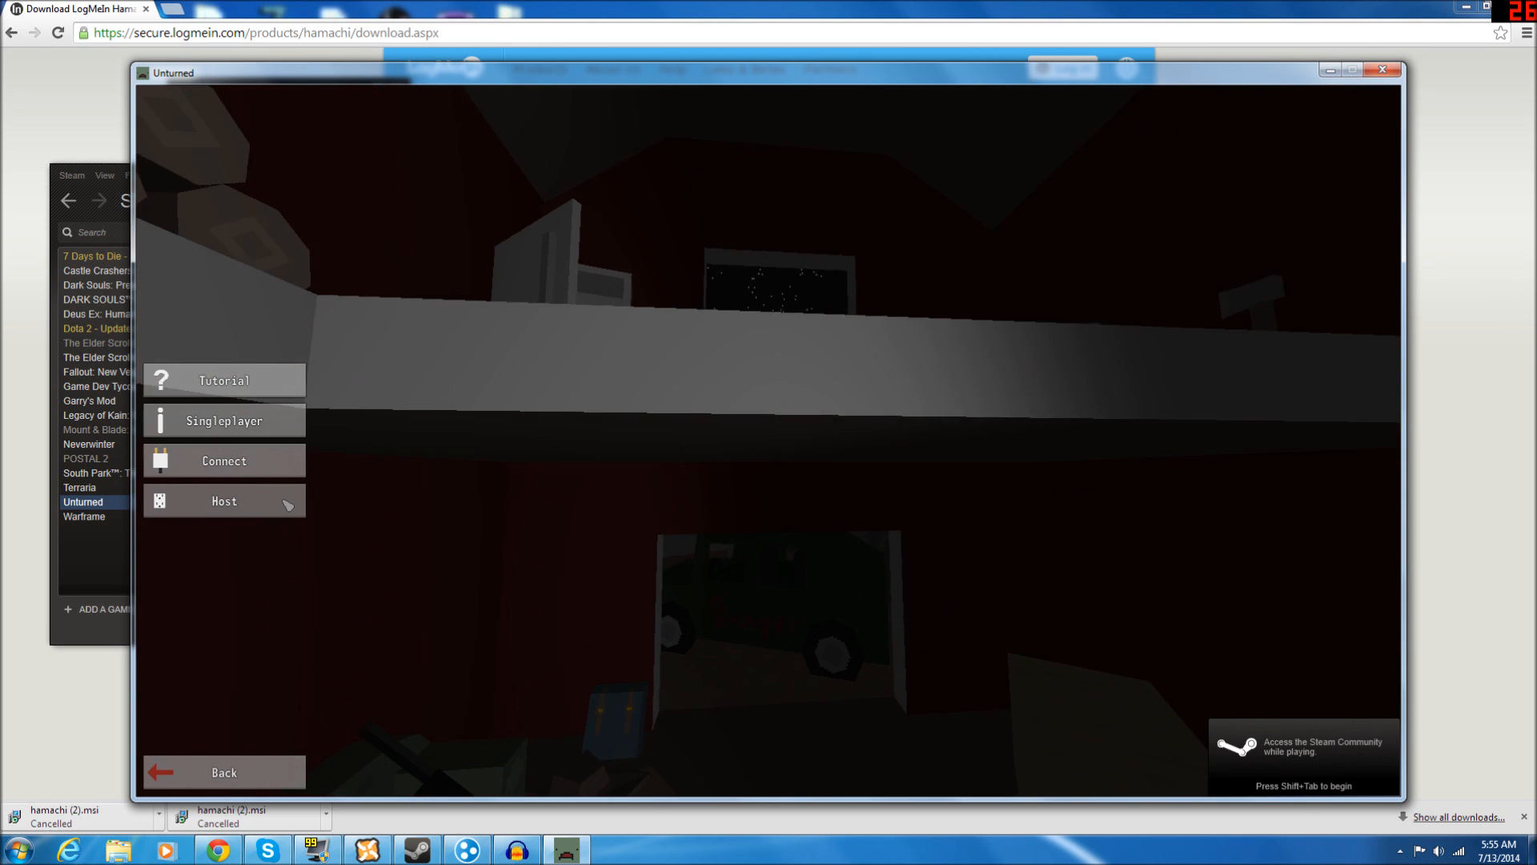
pyautogui.click(223, 501)
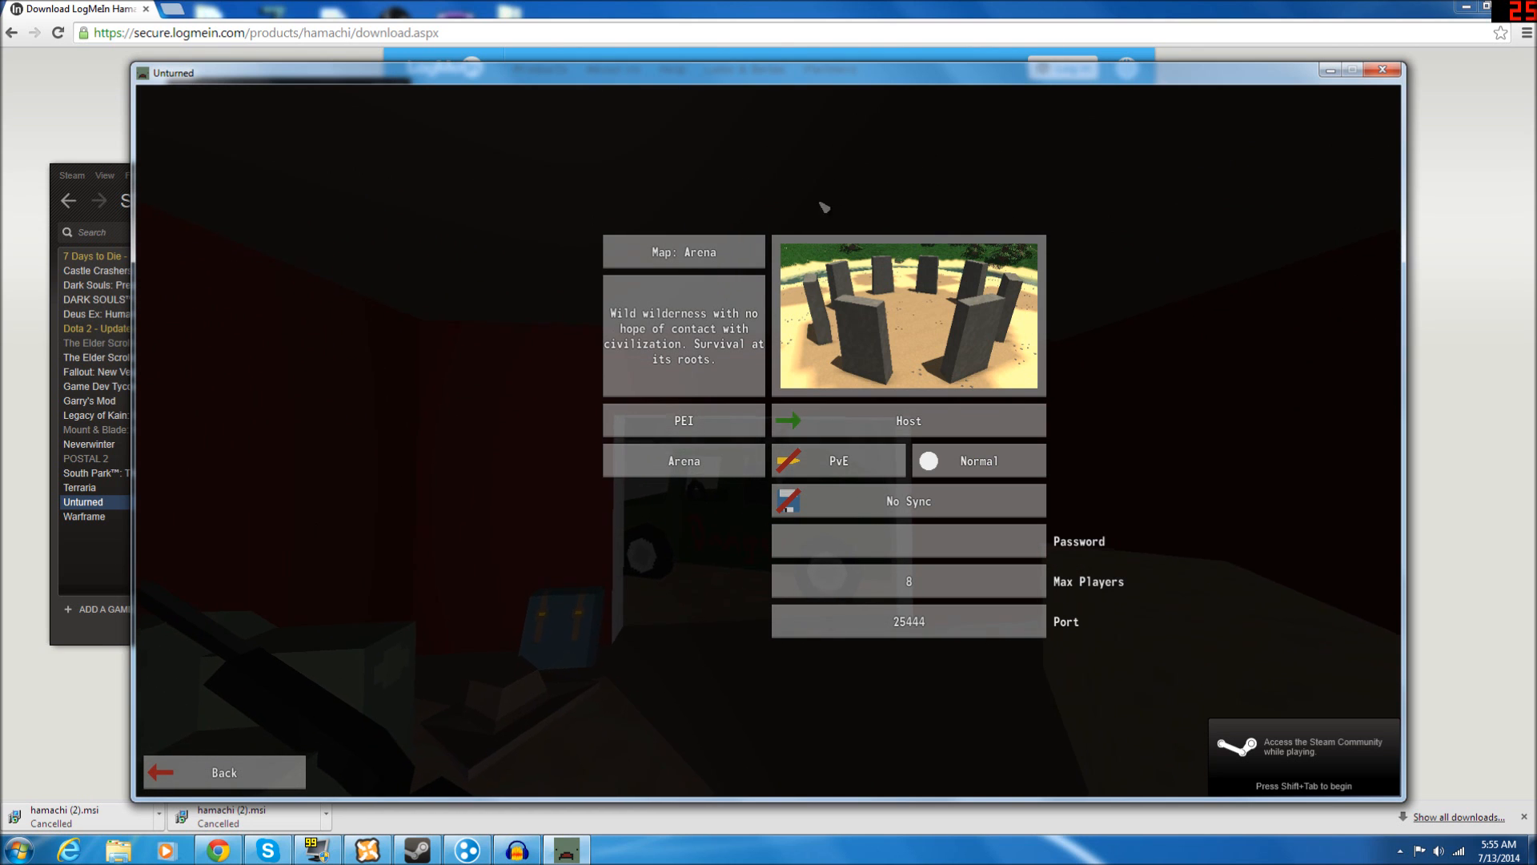
pyautogui.moveTo(977, 461)
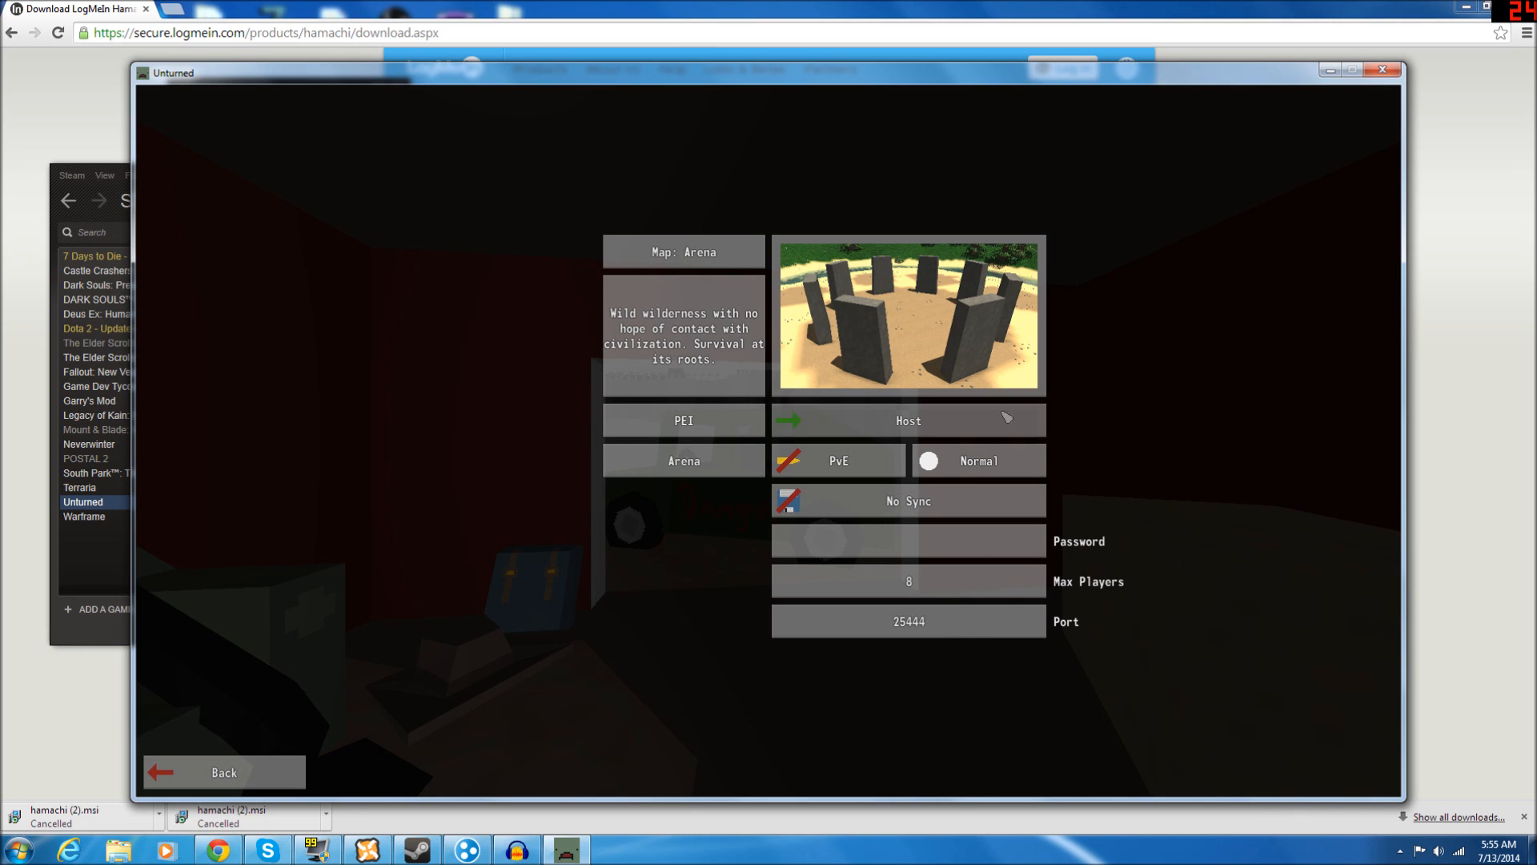
pyautogui.moveTo(1007, 546)
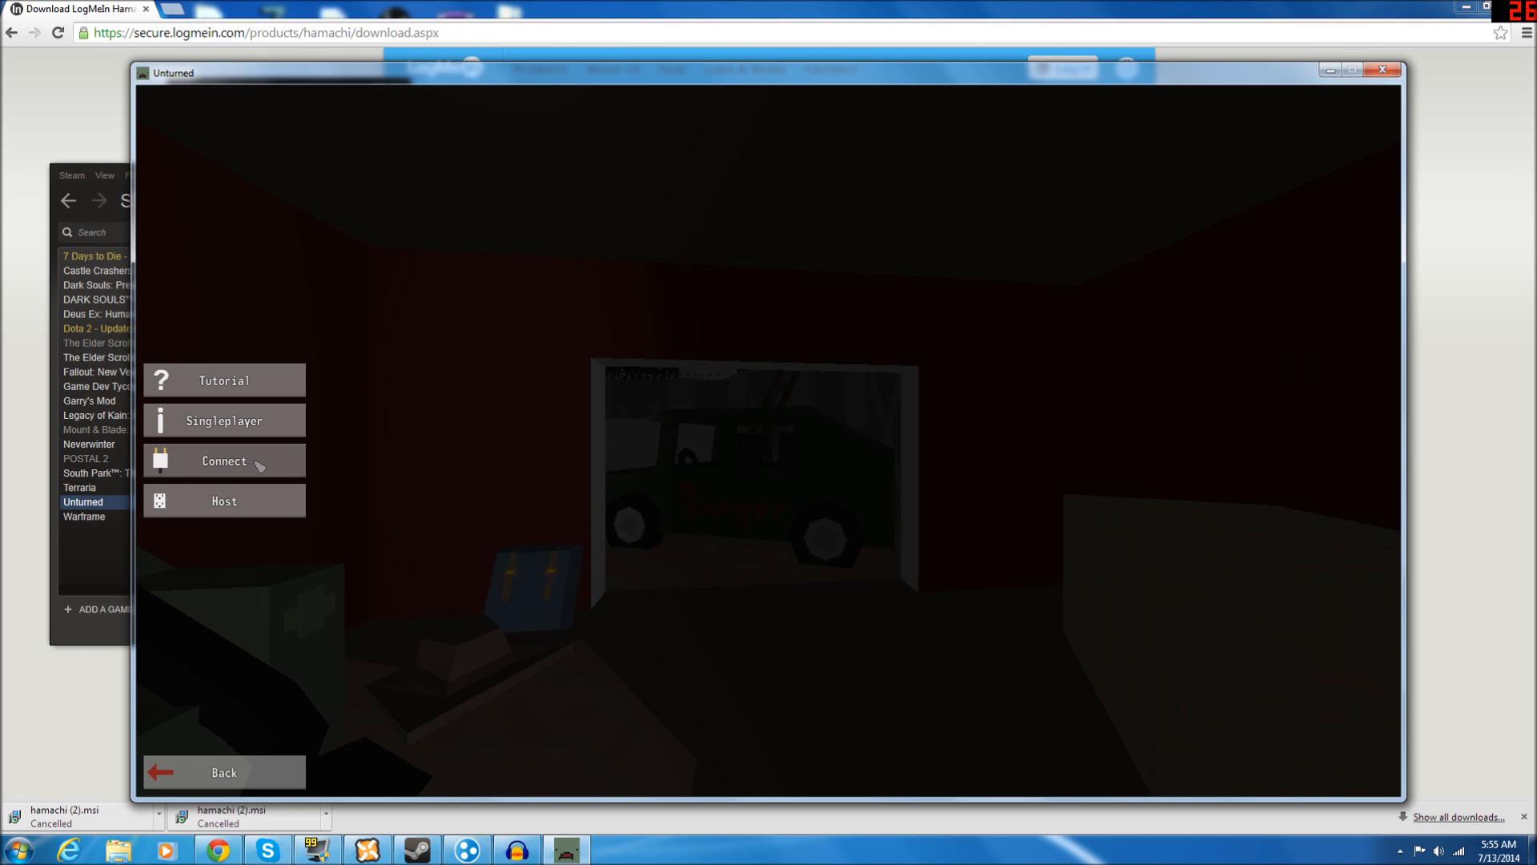
# Step: Open Unturned's Connect screen with blank IP and port 25444
pyautogui.click(223, 461)
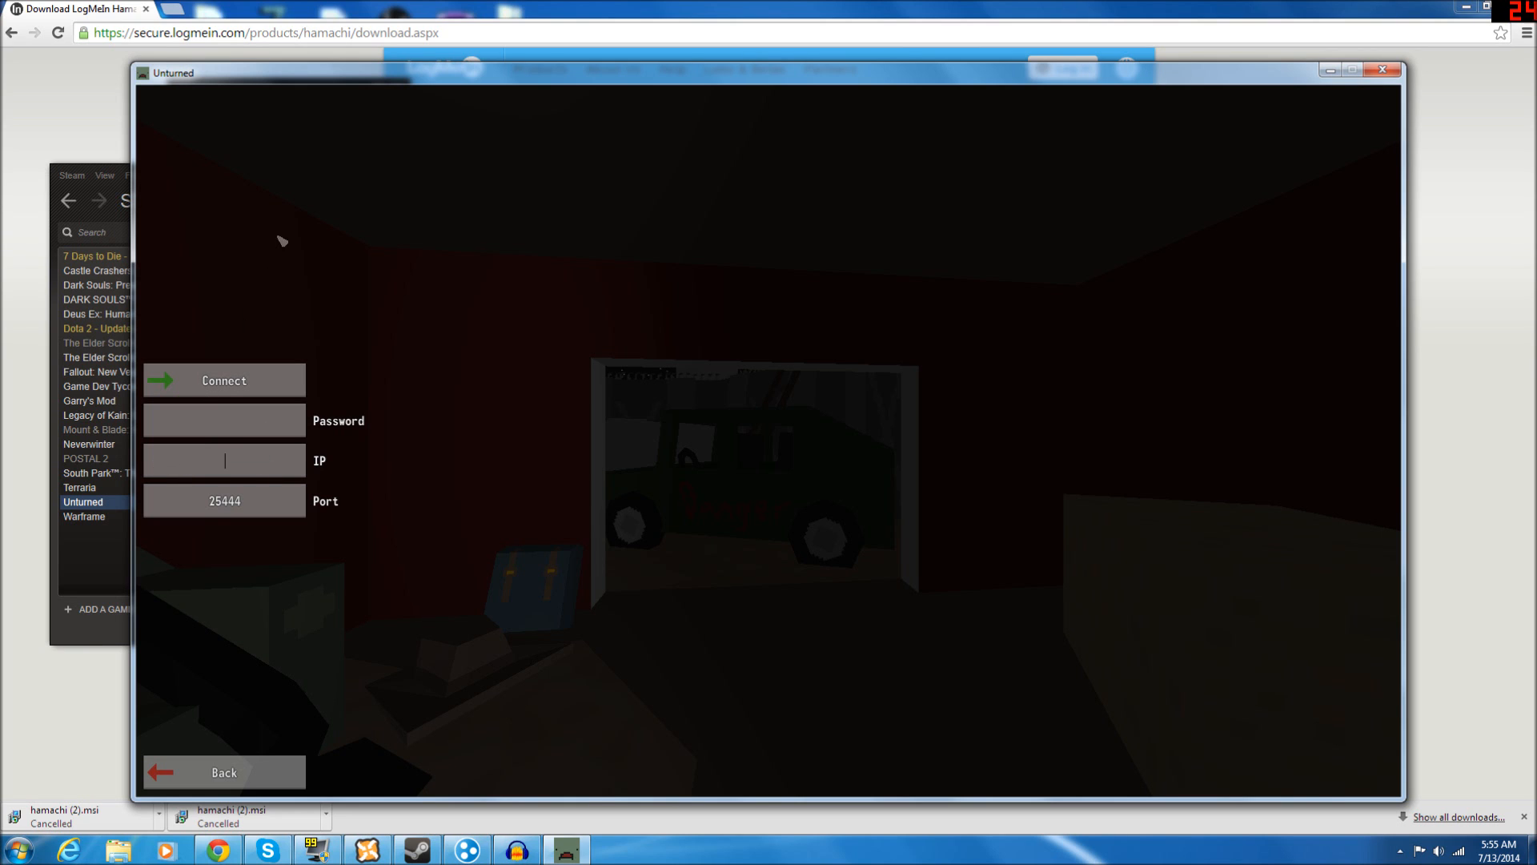
pyautogui.moveTo(466, 849)
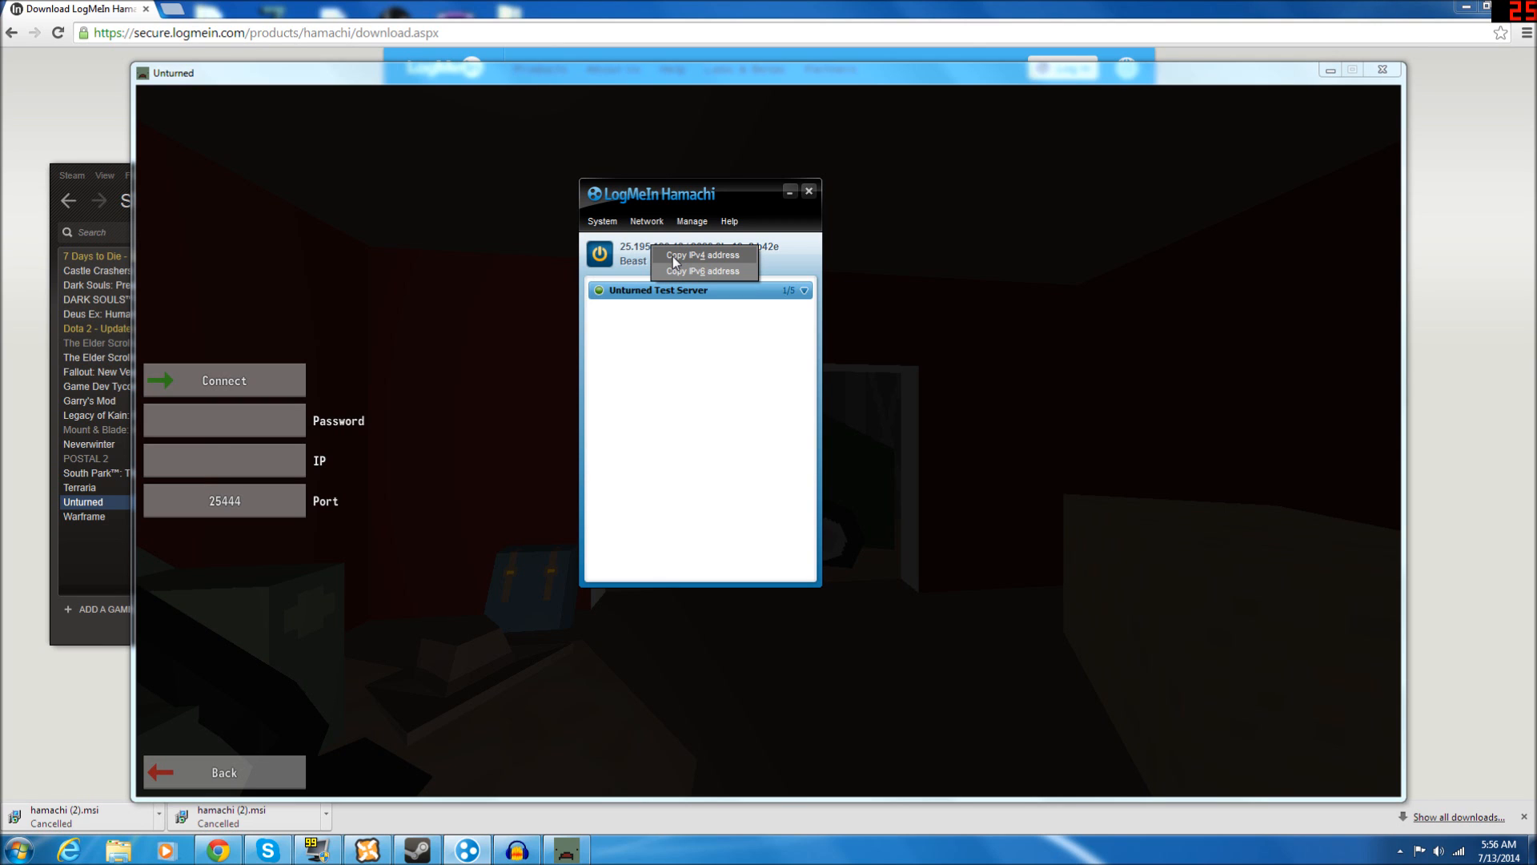
pyautogui.click(702, 270)
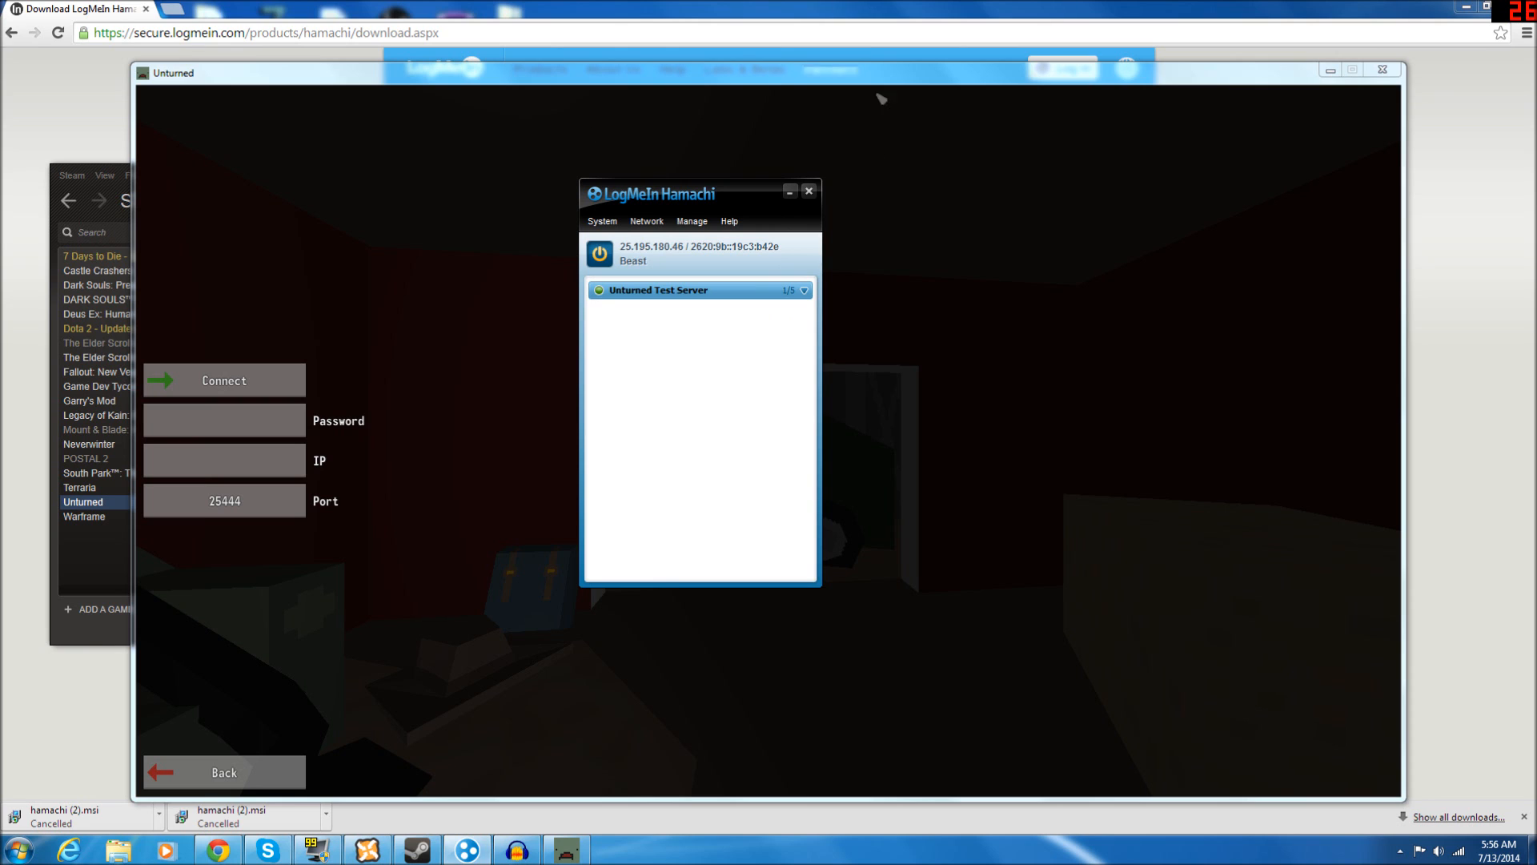
pyautogui.click(223, 460)
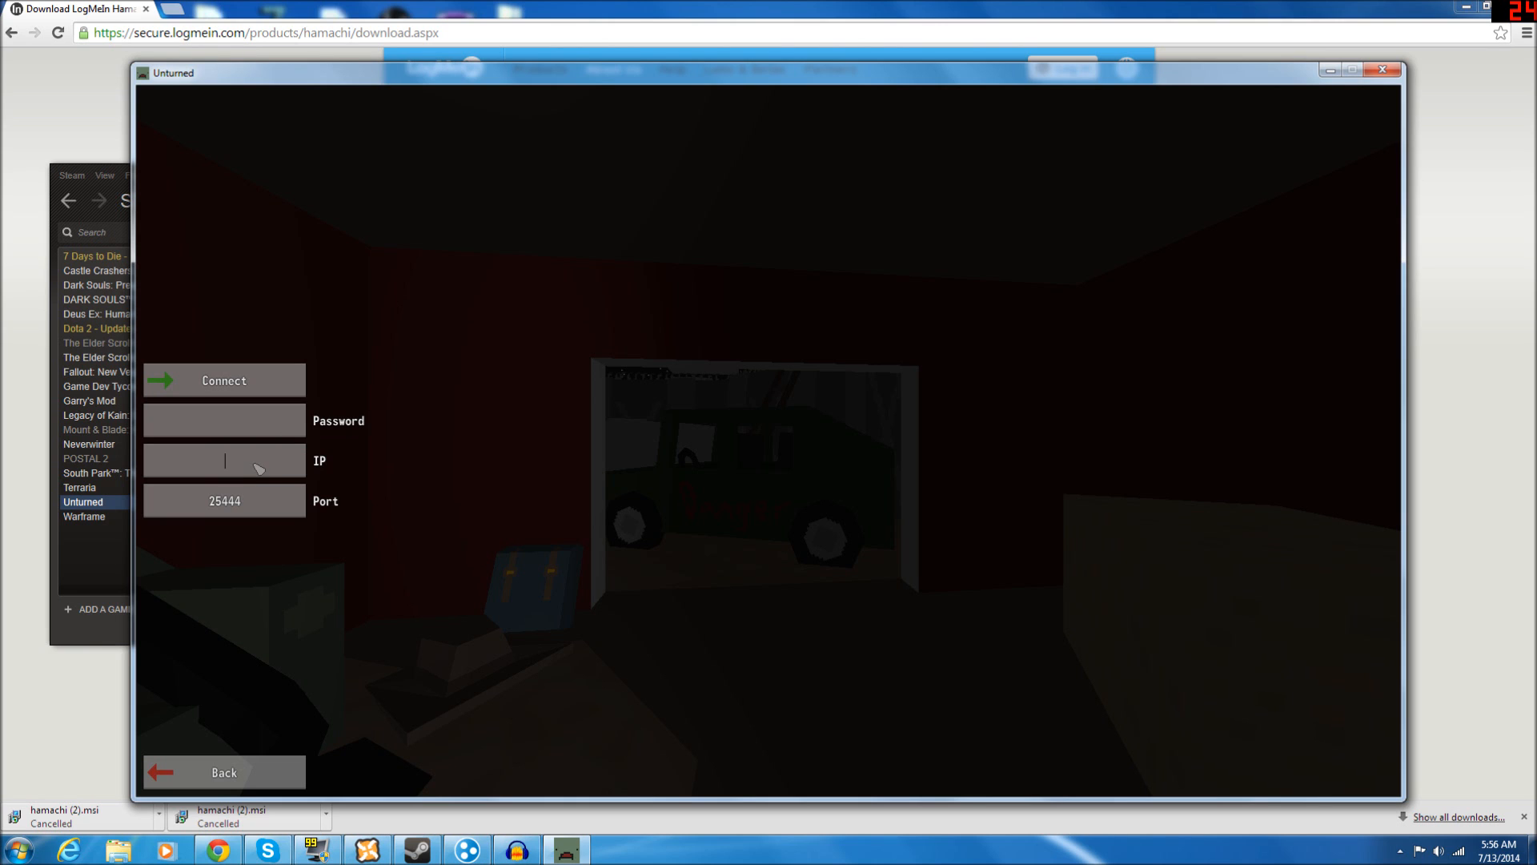
pyautogui.moveTo(306, 523)
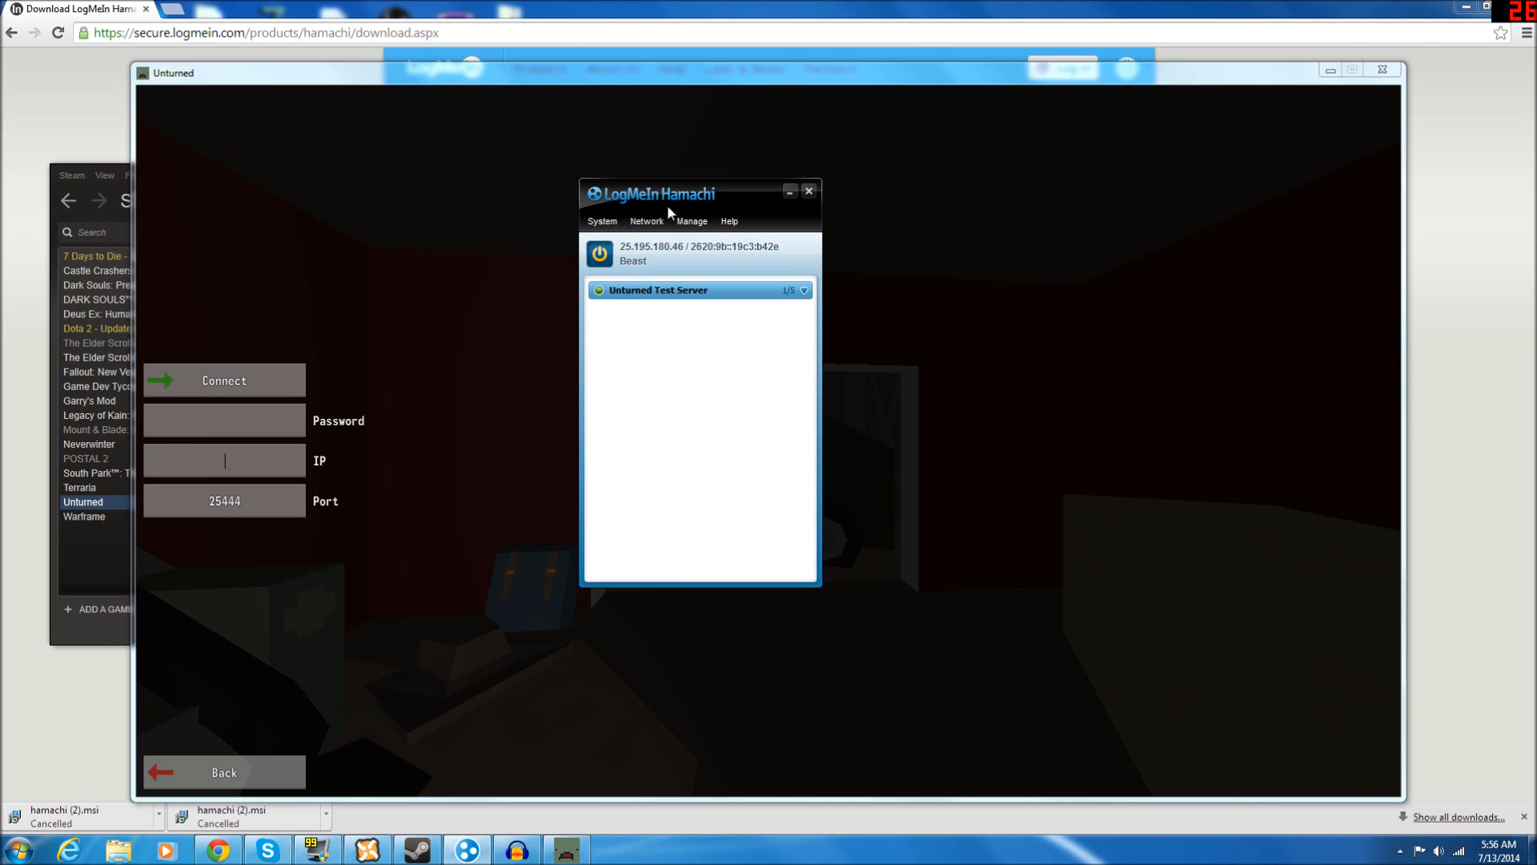
# Step: Move Hamachi aside and enter 25.195.180.46 in Unturned's IP field
pyautogui.moveTo(651, 193); pyautogui.dragTo(1441, 253)
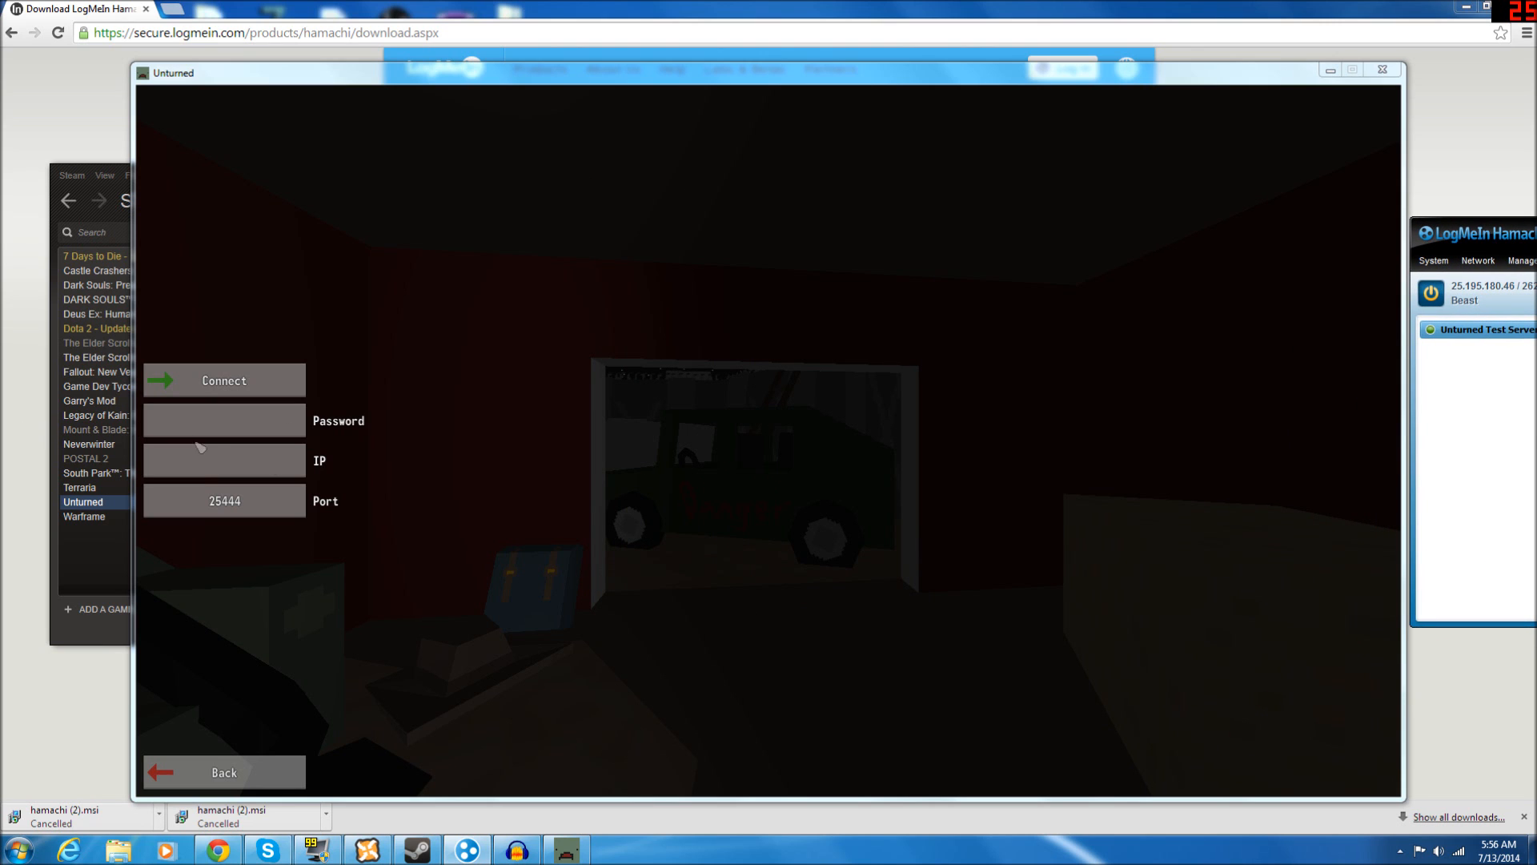
pyautogui.write('2')
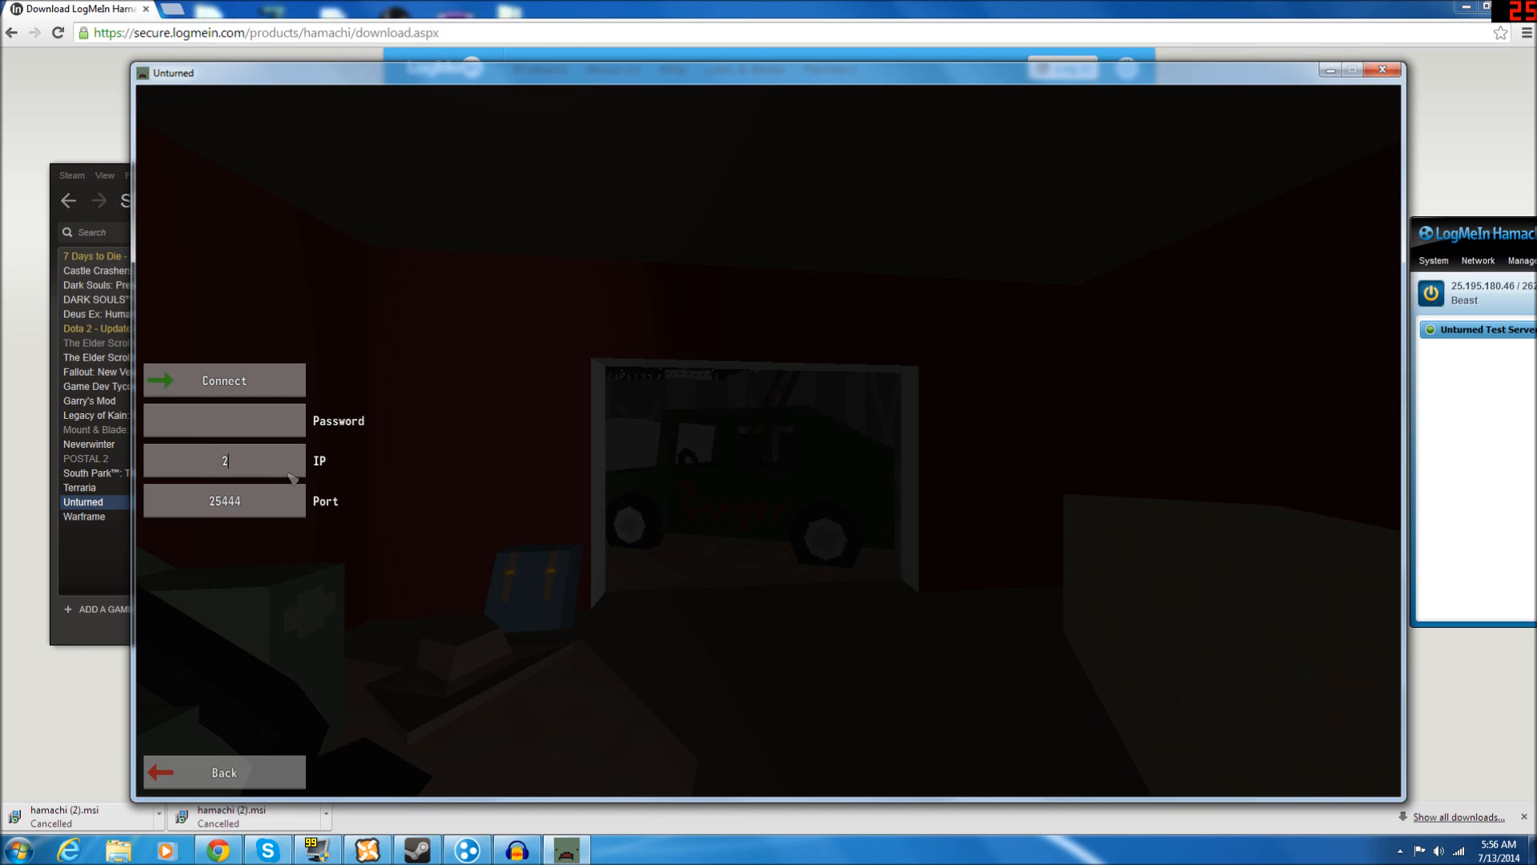
pyautogui.write('5.195.180.46')
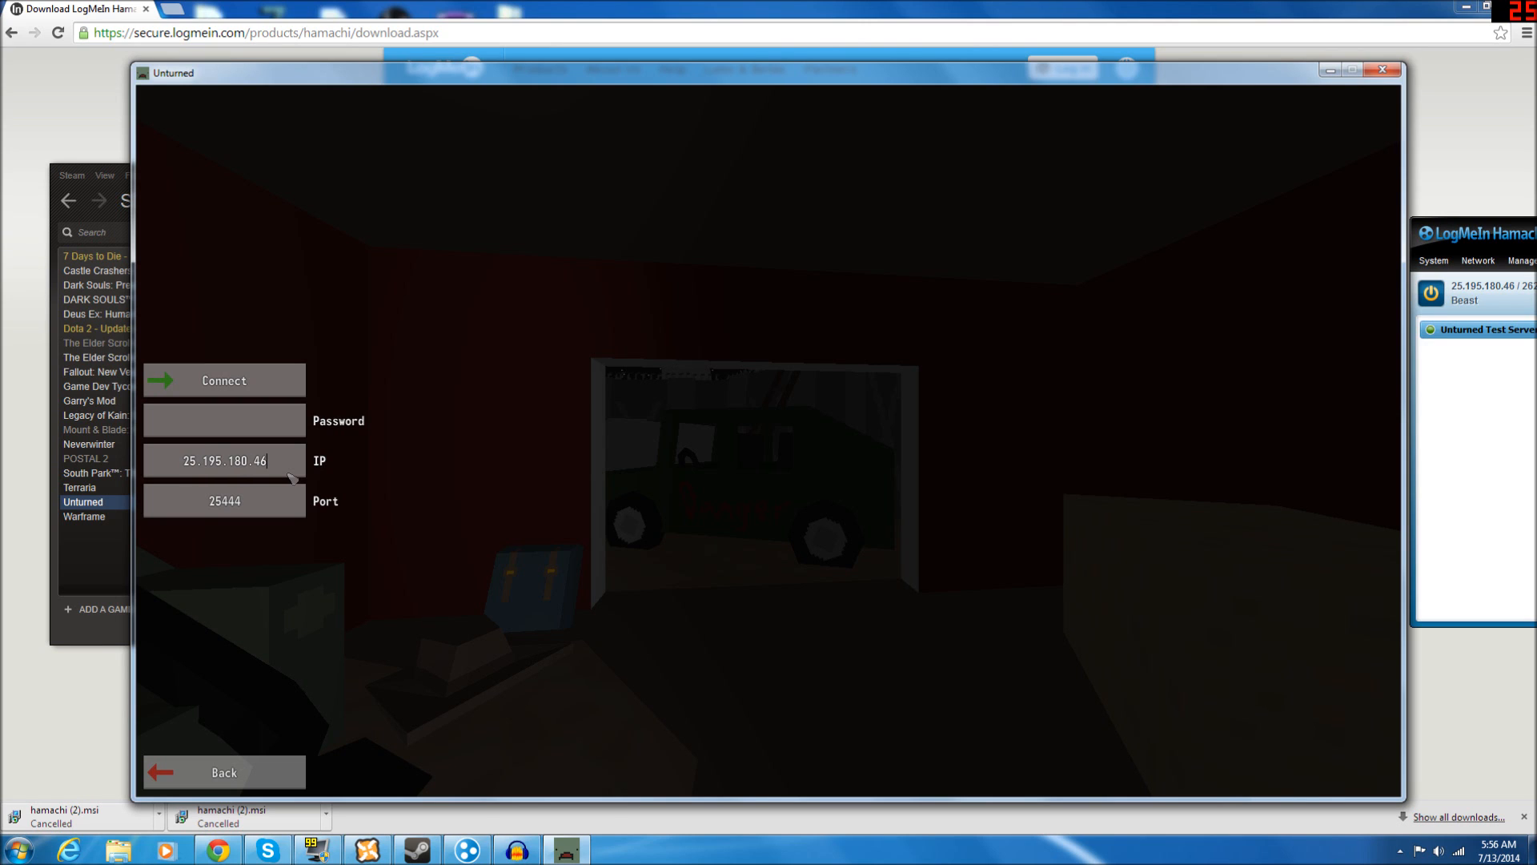
pyautogui.moveTo(462, 341)
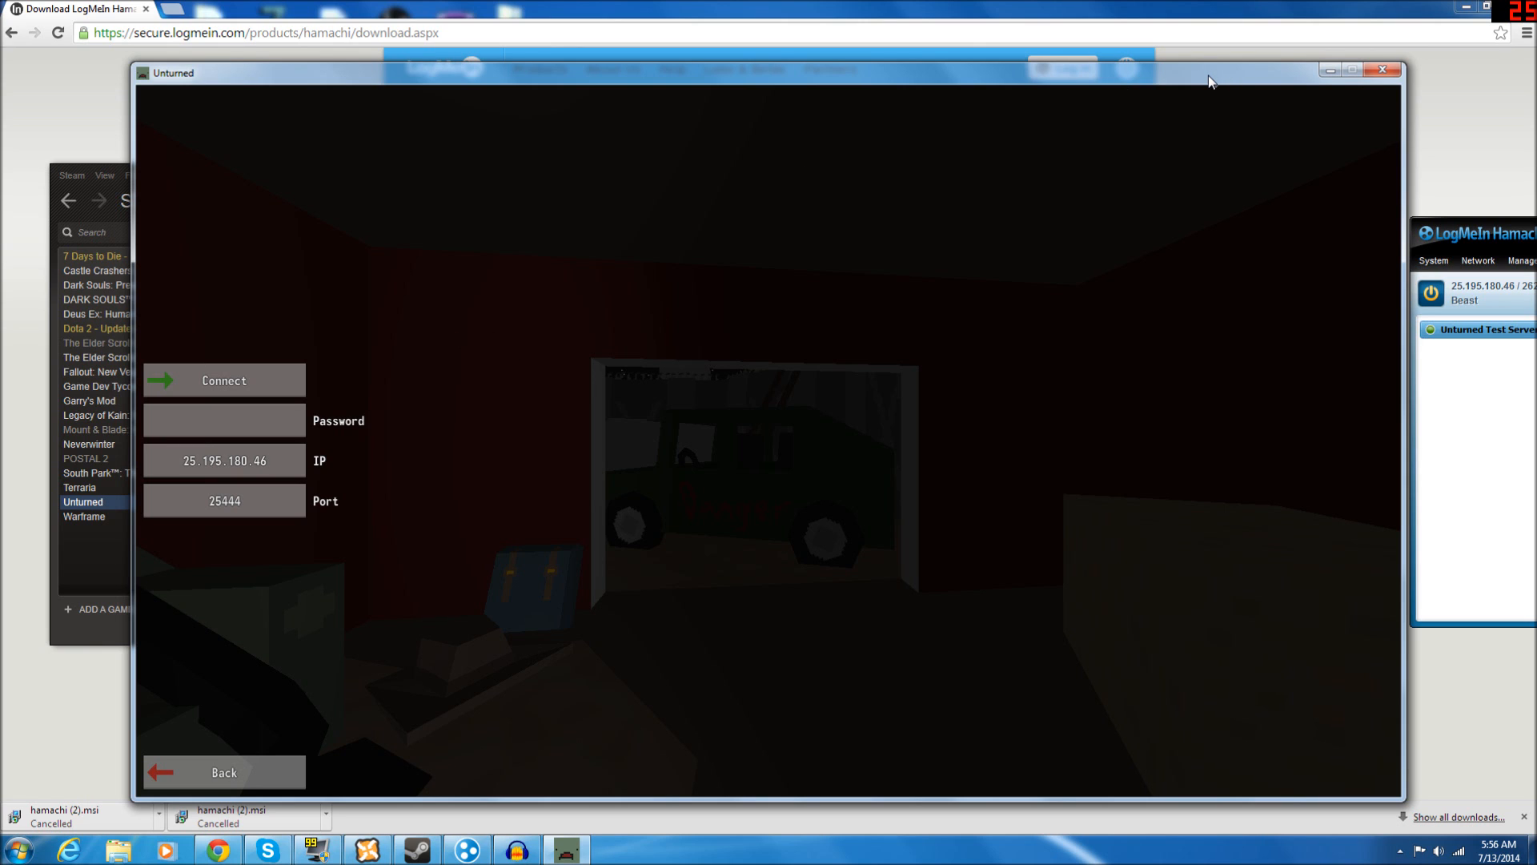
pyautogui.moveTo(431, 319)
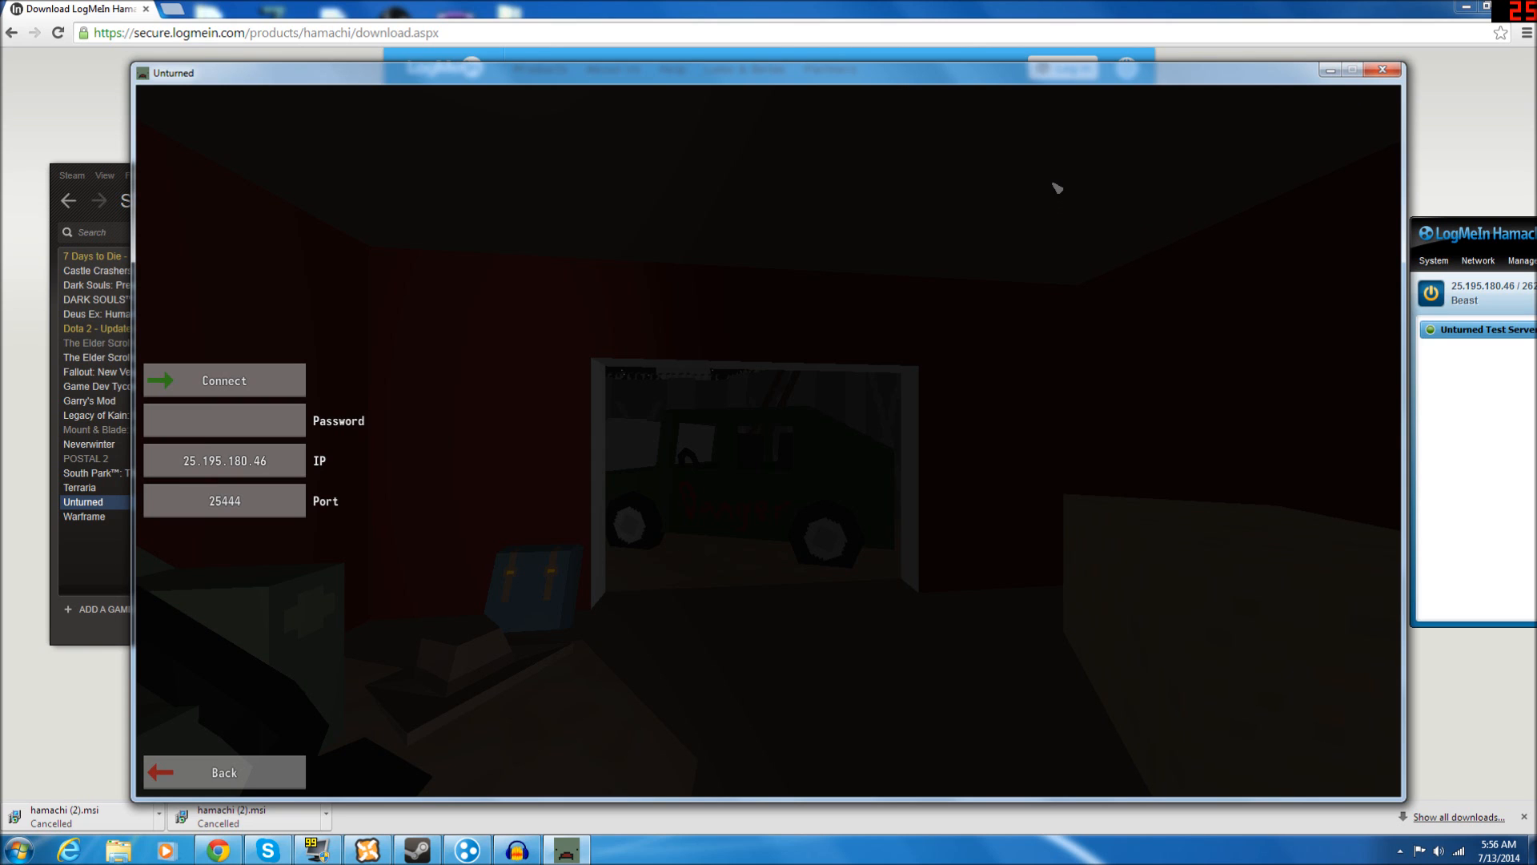
pyautogui.moveTo(1237, 127)
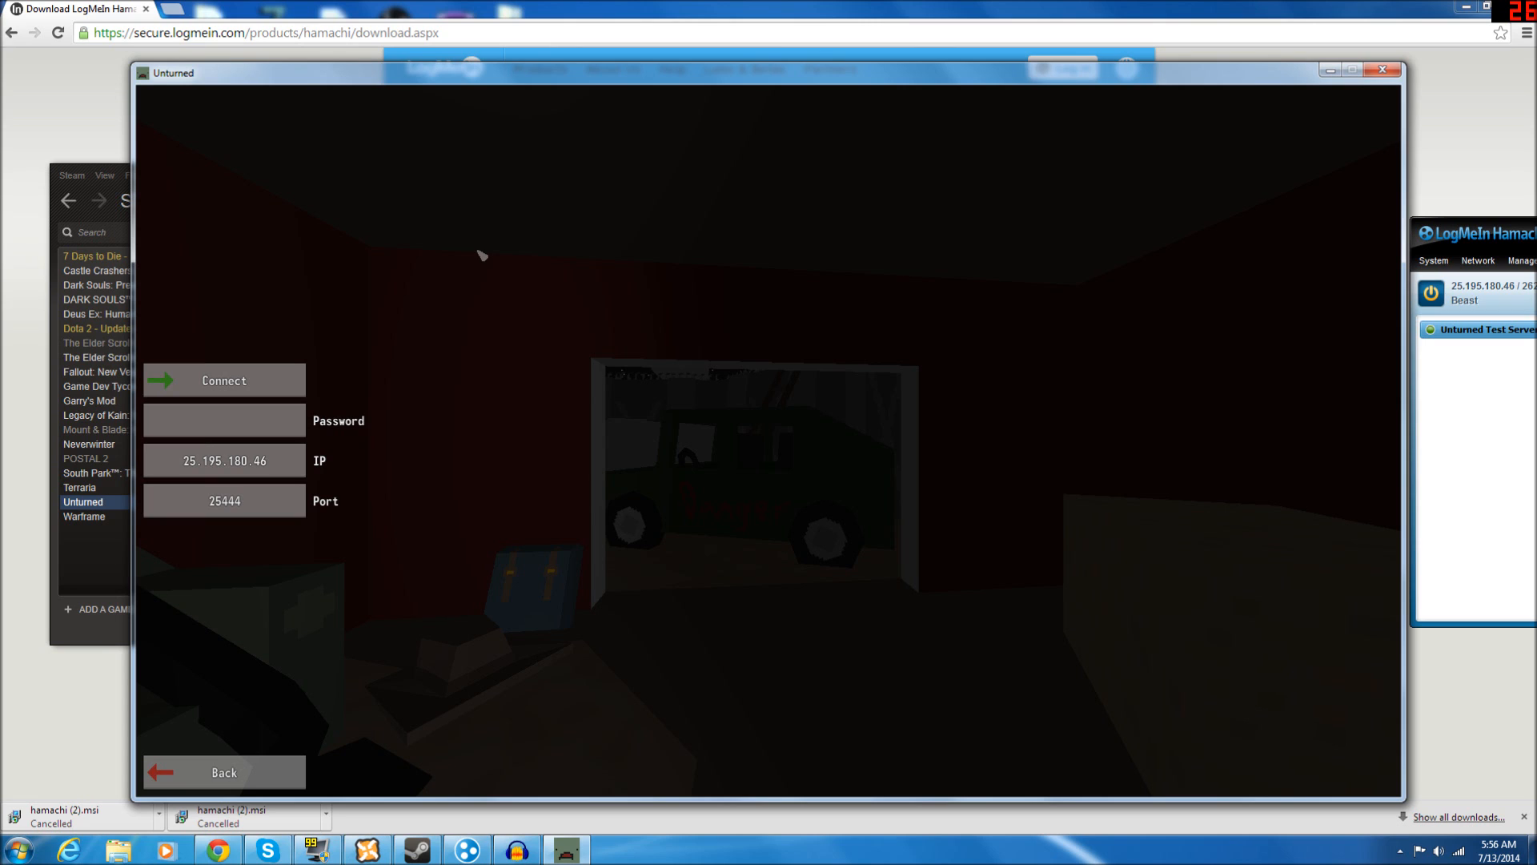
# Step: Clear the IP field, move Hamachi back over the game, and open its Manage menu
pyautogui.click(224, 461)
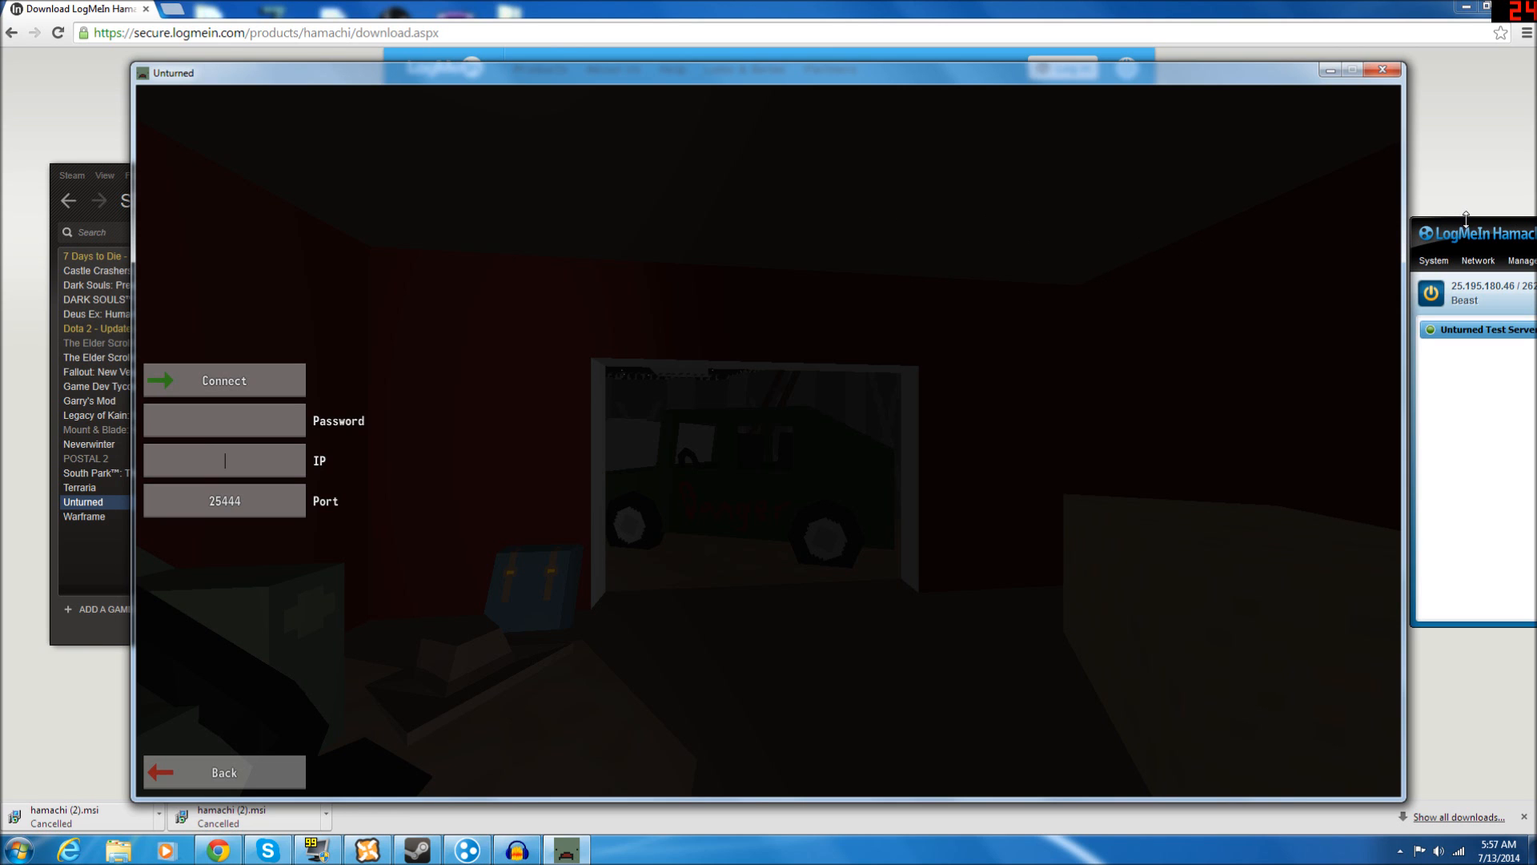
pyautogui.moveTo(1475, 233); pyautogui.dragTo(647, 142)
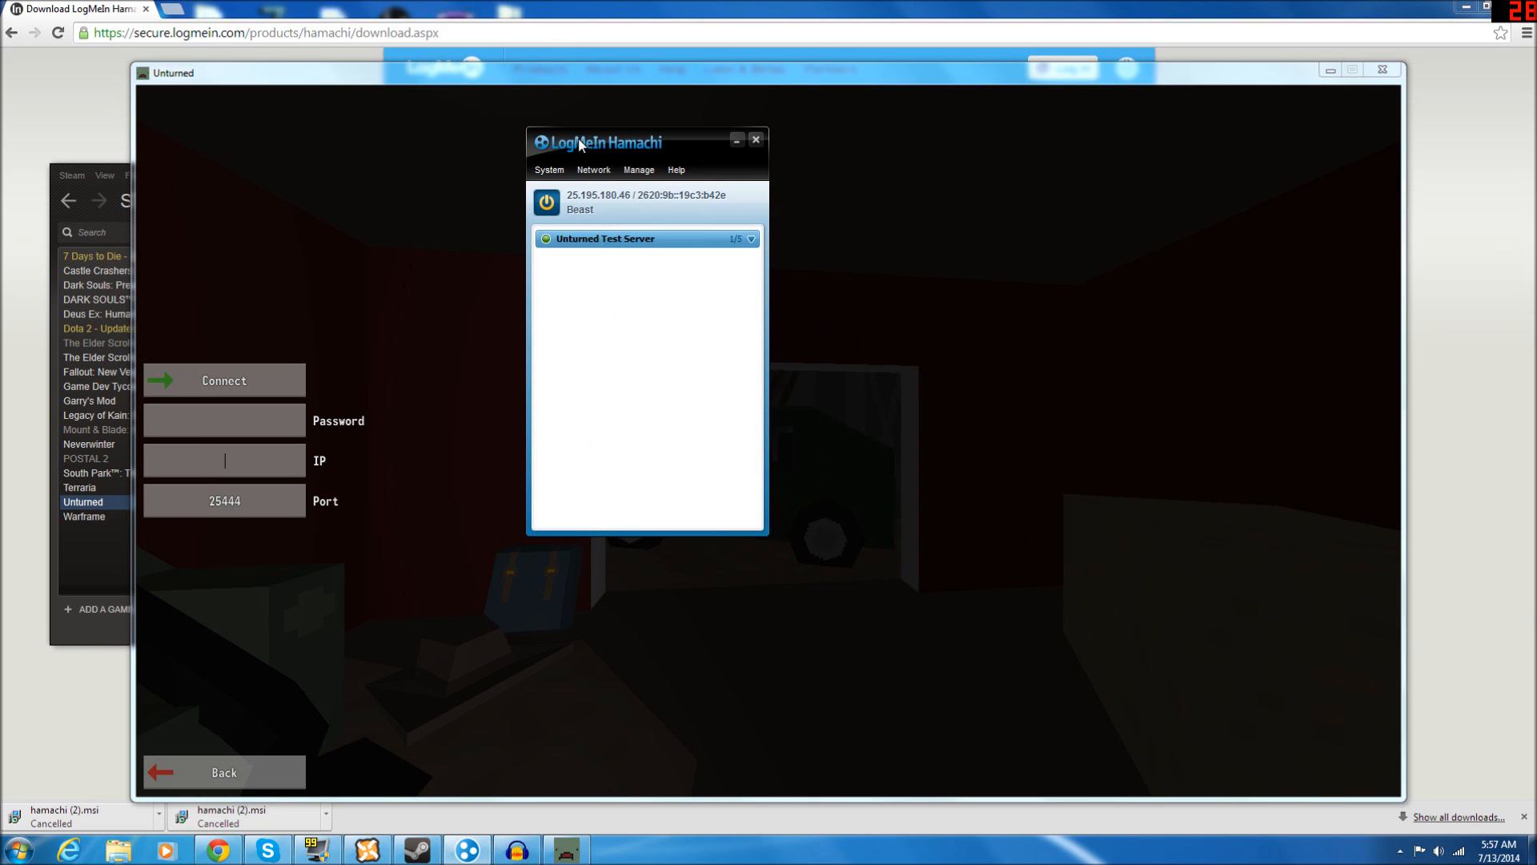
pyautogui.moveTo(698, 162)
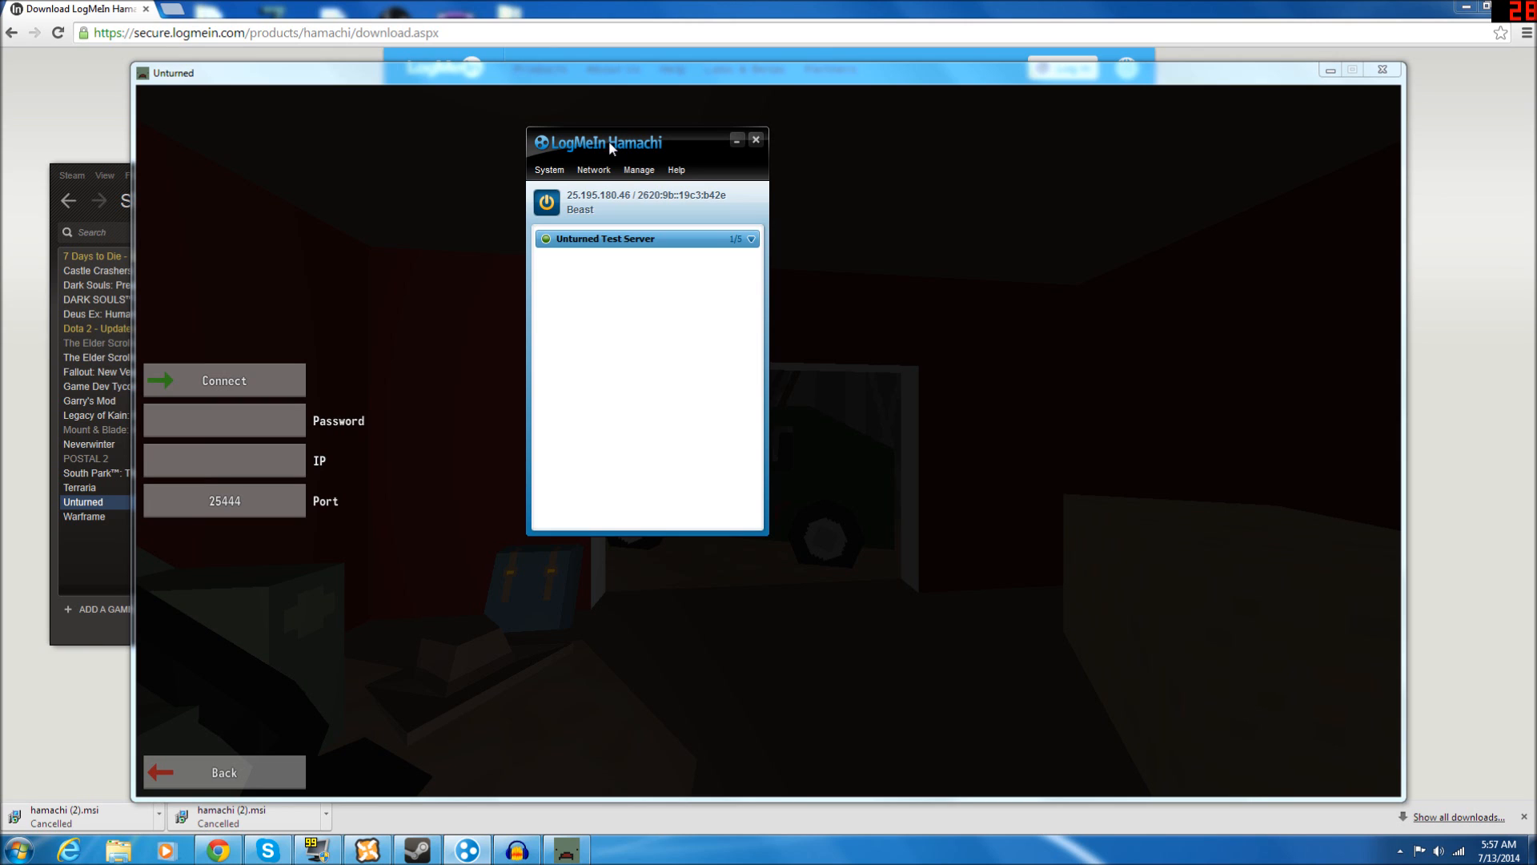
pyautogui.moveTo(598, 154)
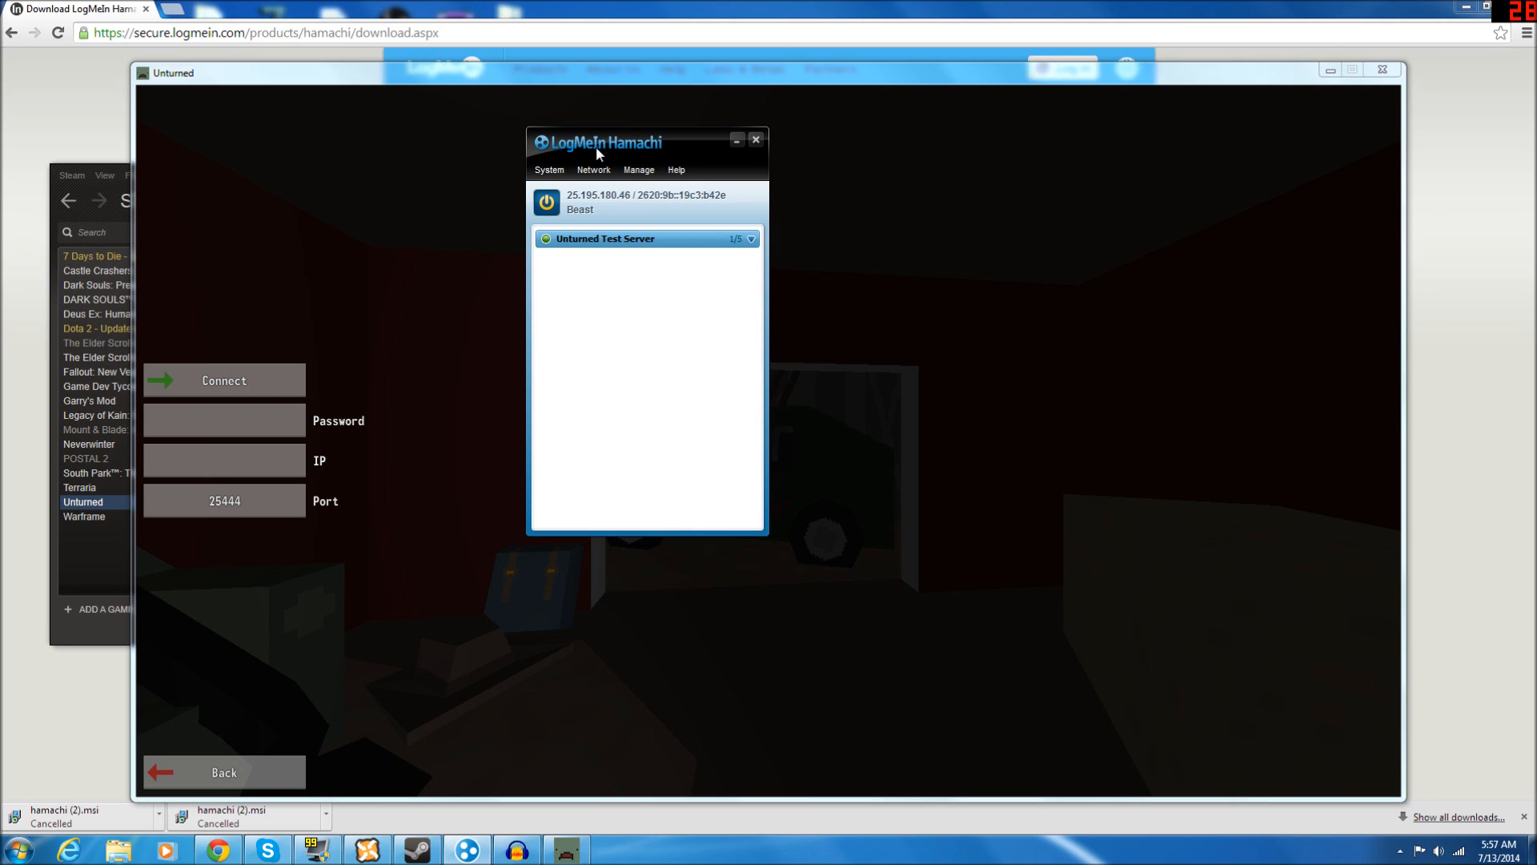
pyautogui.click(224, 460)
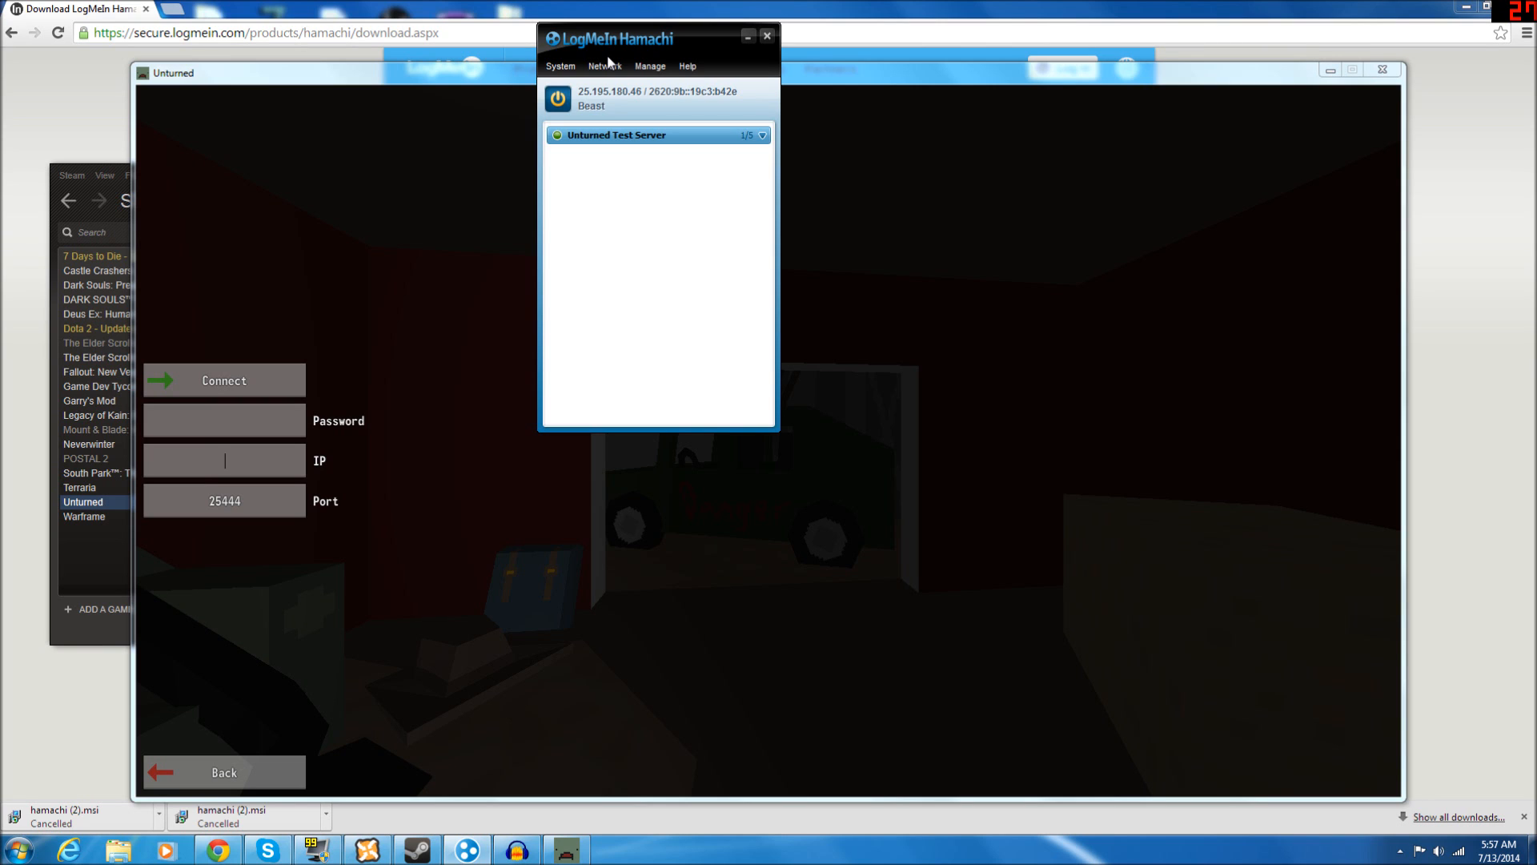
pyautogui.click(650, 65)
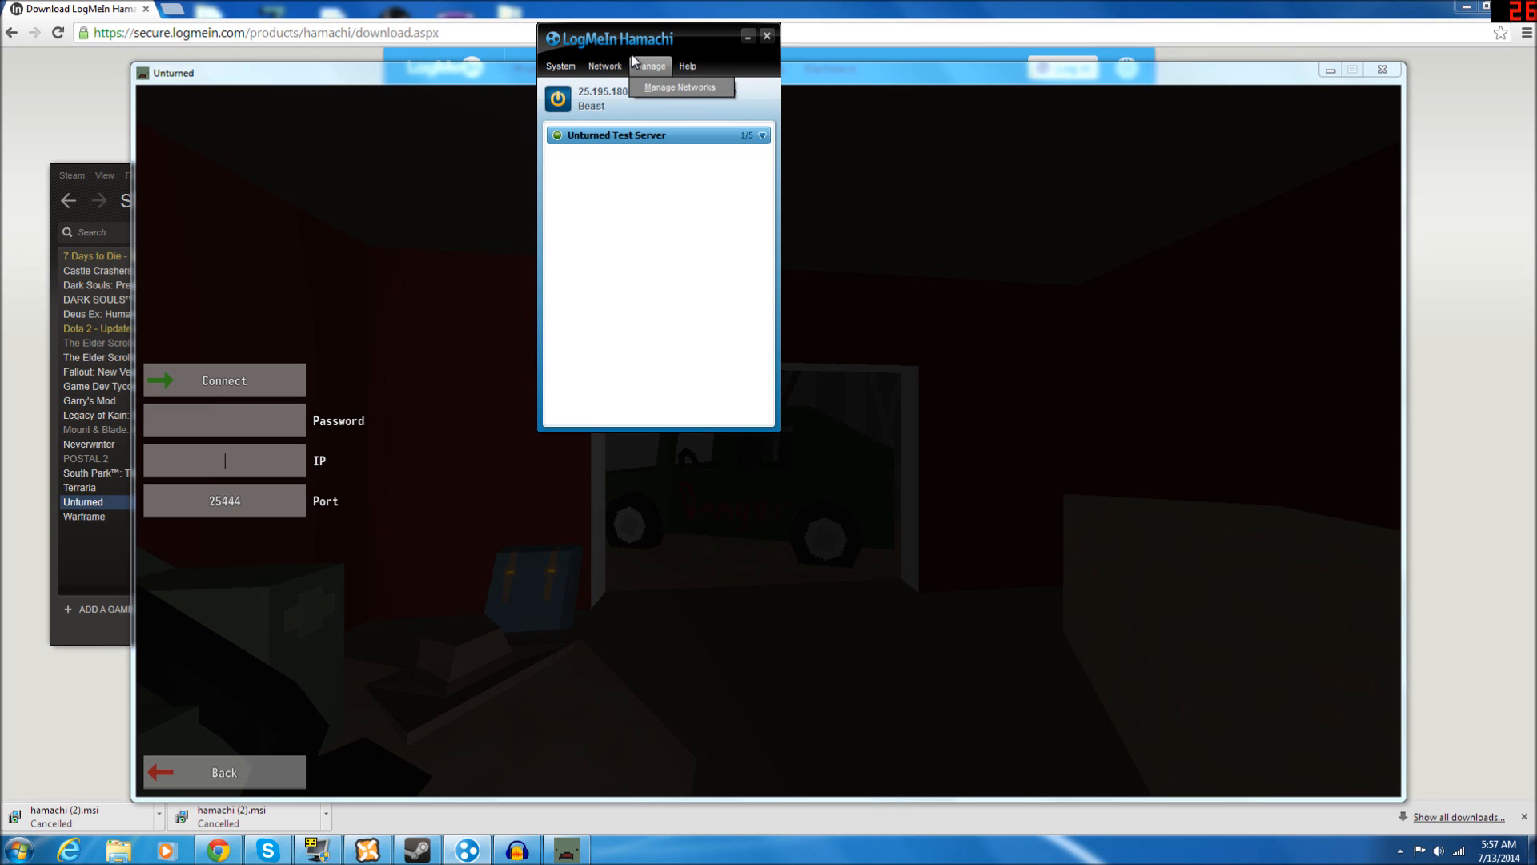